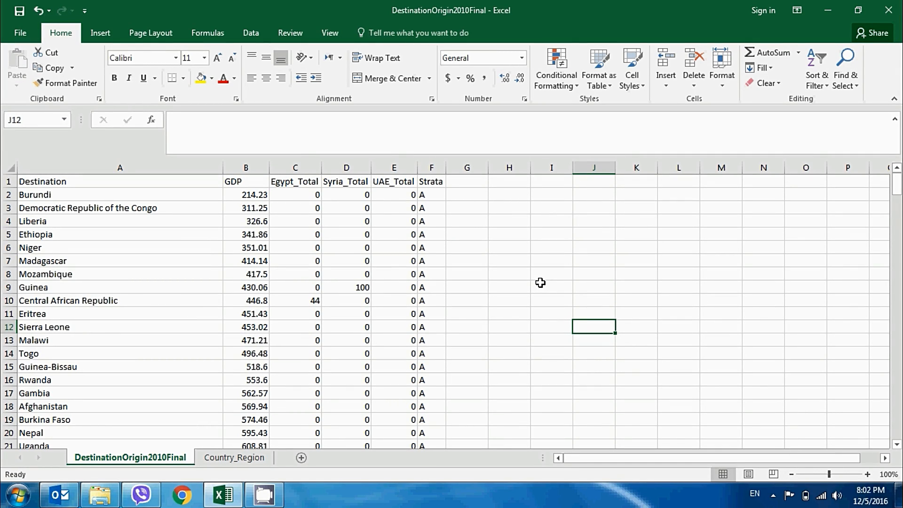
{"action": "mouse_move", "coordinate": [332, 357]}
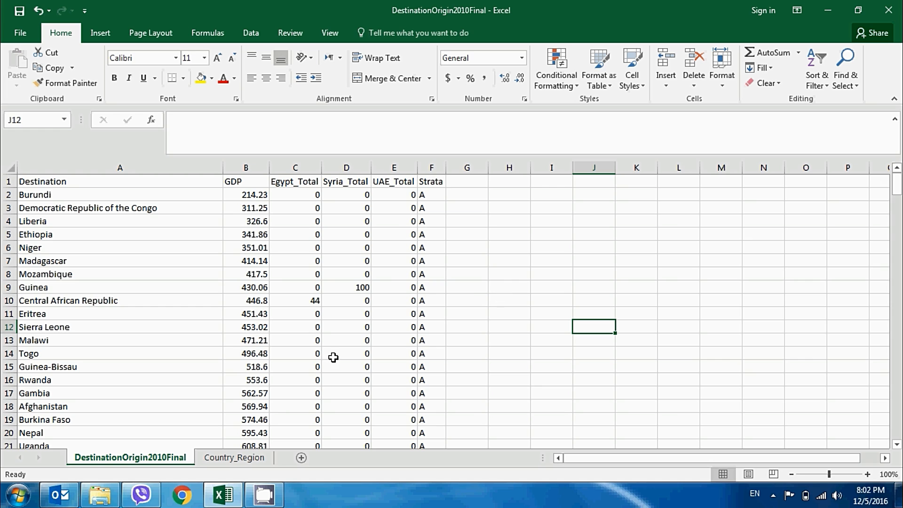
Compare the Destination column and empty column G with Afghanistan on Country_Region.
{"action": "left_click", "coordinate": [233, 457]}
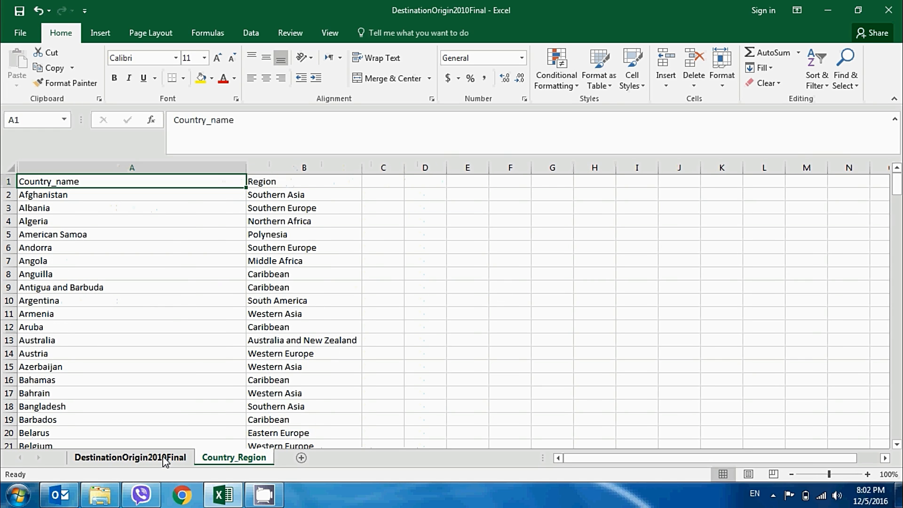
{"action": "left_click", "coordinate": [130, 457]}
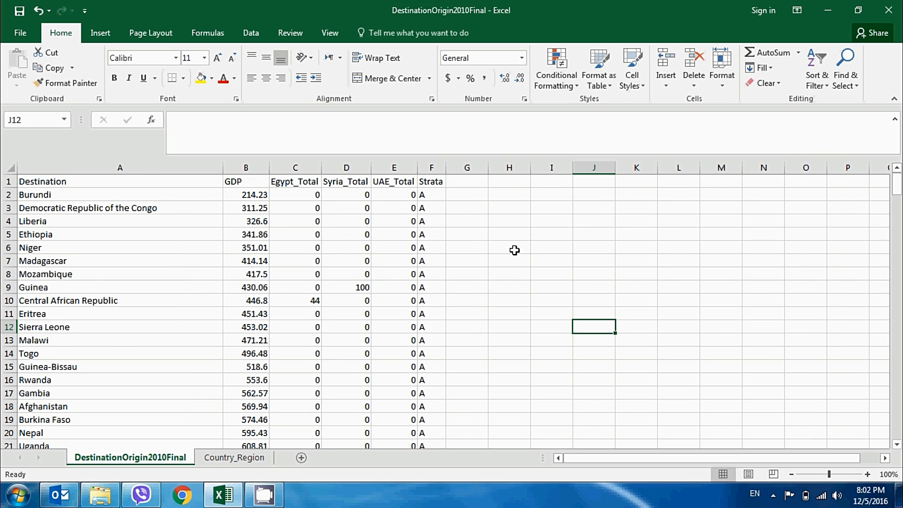
{"action": "mouse_move", "coordinate": [150, 318]}
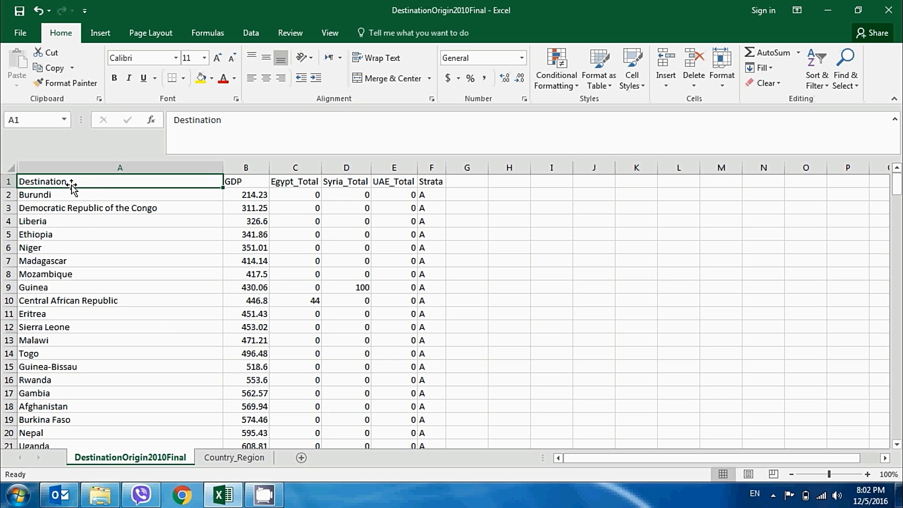
{"action": "left_click", "coordinate": [120, 168]}
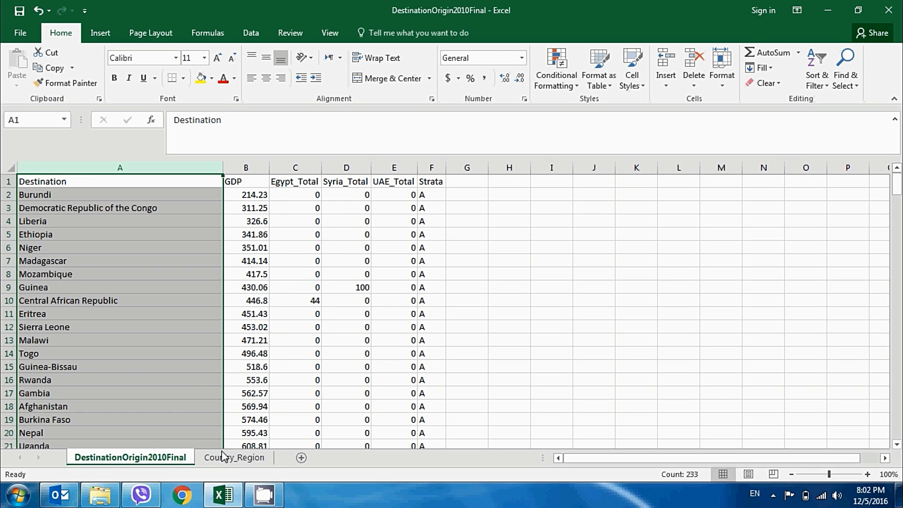
{"action": "left_click", "coordinate": [234, 457]}
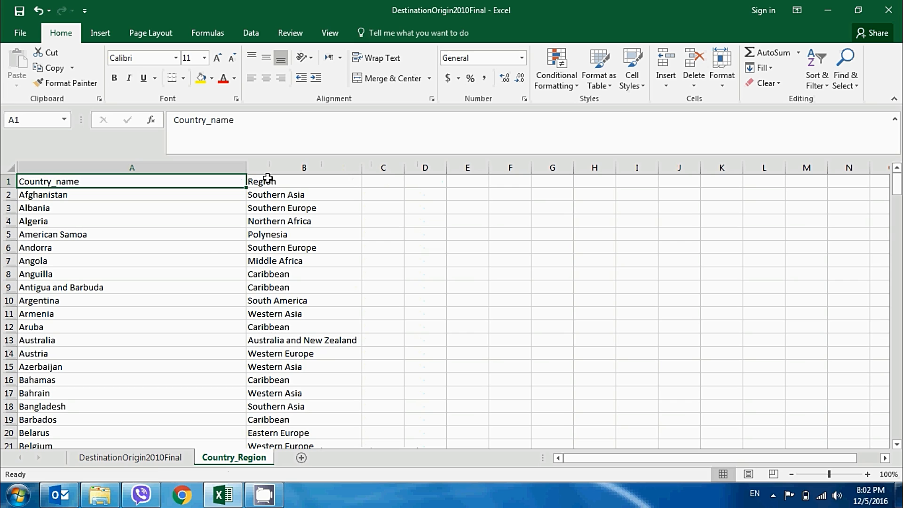
{"action": "left_click", "coordinate": [129, 457]}
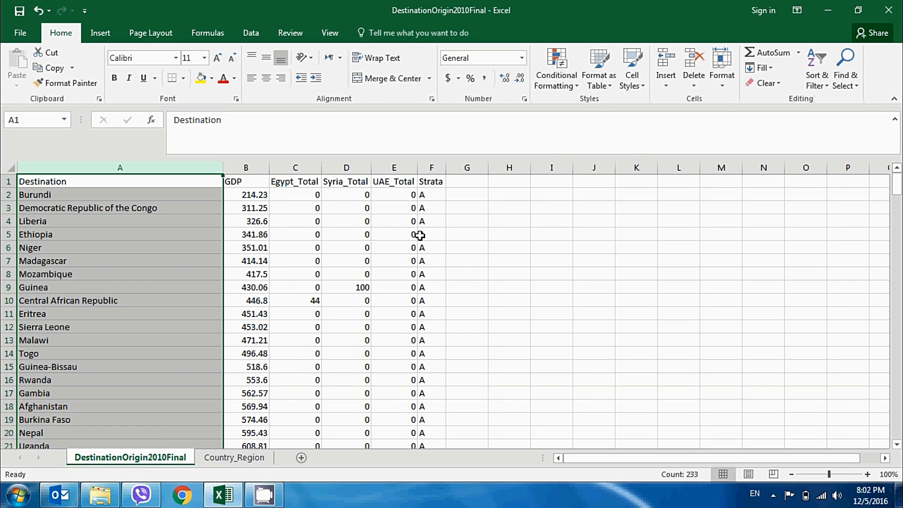
{"action": "left_click", "coordinate": [466, 167]}
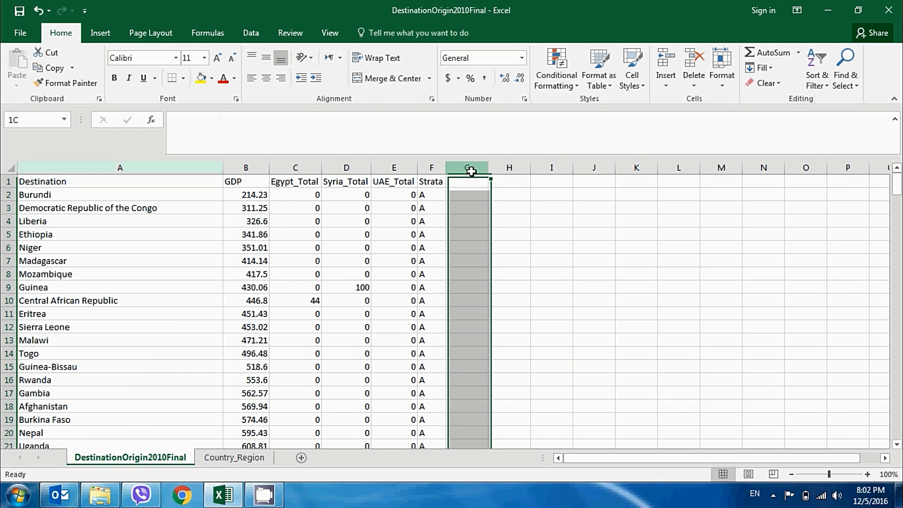
{"action": "left_click", "coordinate": [234, 458]}
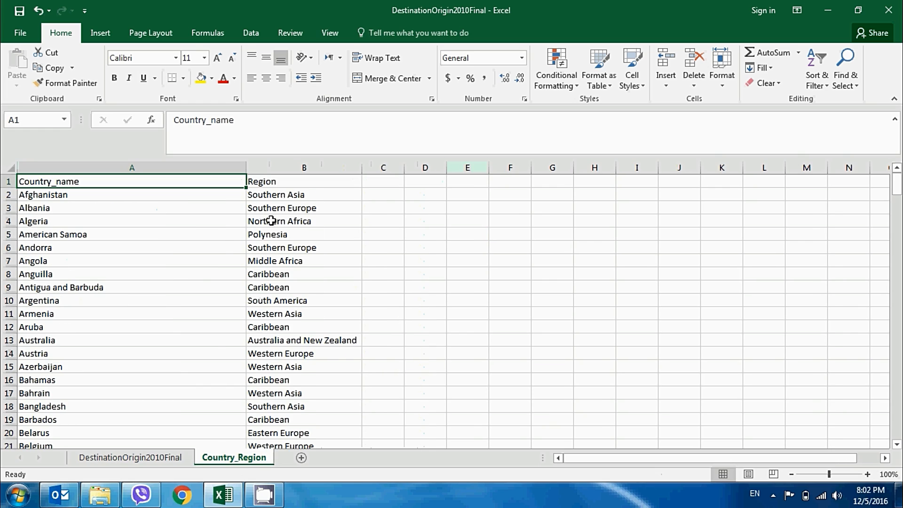
{"action": "left_click", "coordinate": [303, 195]}
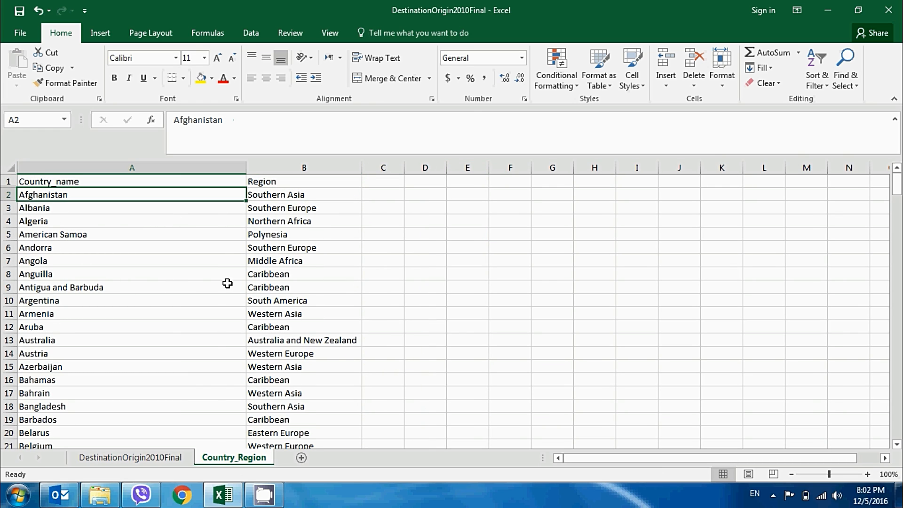
{"action": "left_click", "coordinate": [130, 456]}
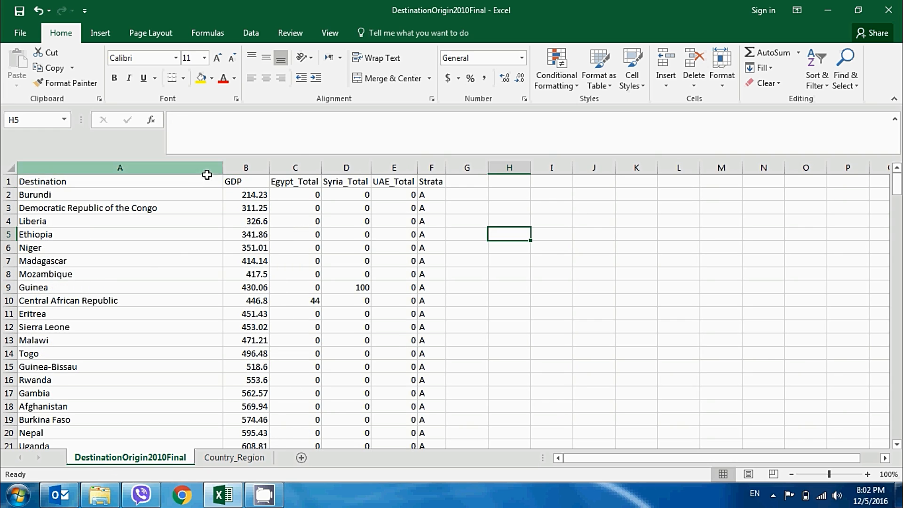
{"action": "mouse_move", "coordinate": [469, 305]}
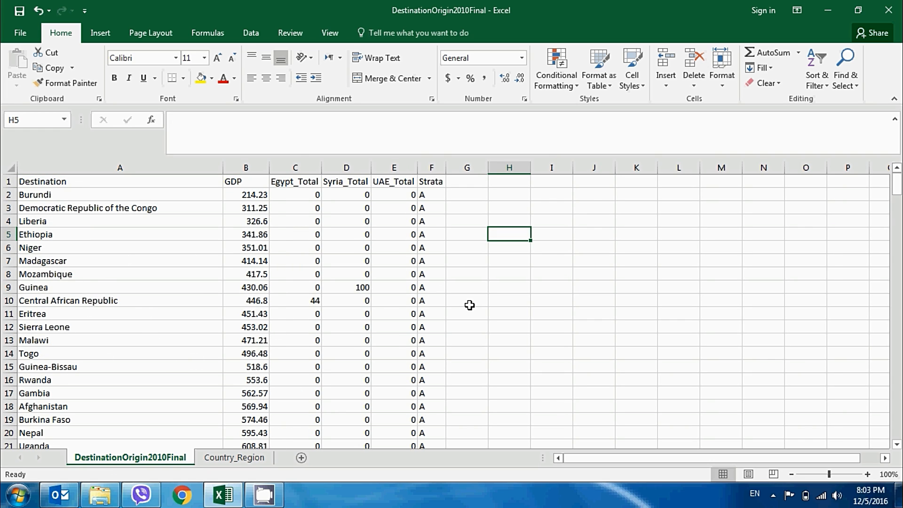
{"action": "mouse_move", "coordinate": [98, 195]}
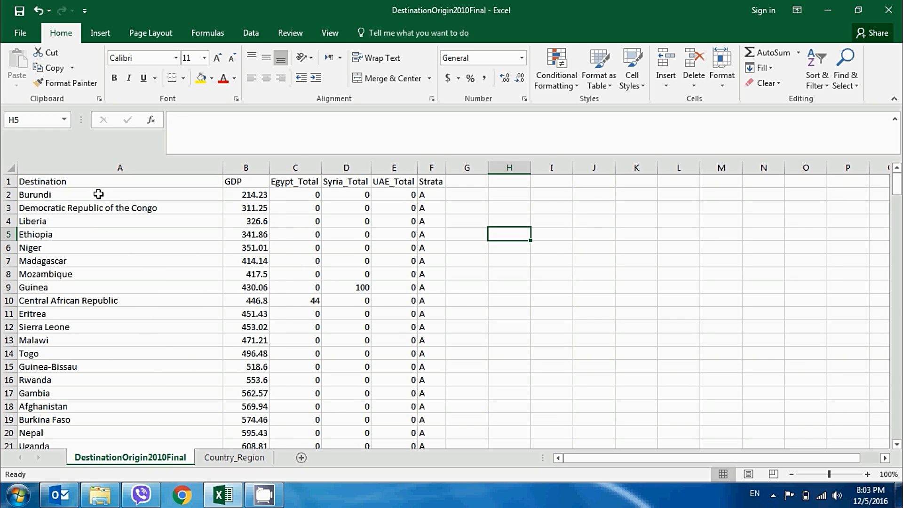
Recheck destinations such as Guinea against the country list, ending on Country_Region.
{"action": "left_click", "coordinate": [119, 168]}
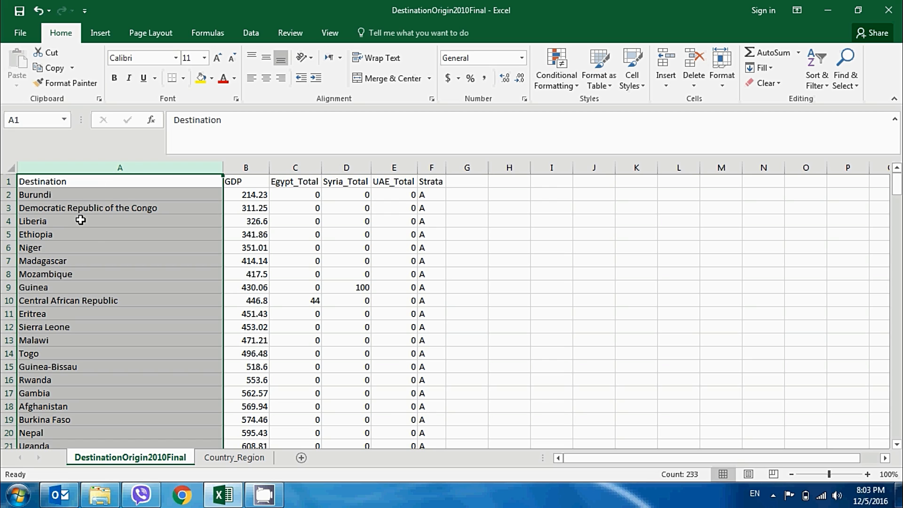
{"action": "left_click", "coordinate": [509, 273]}
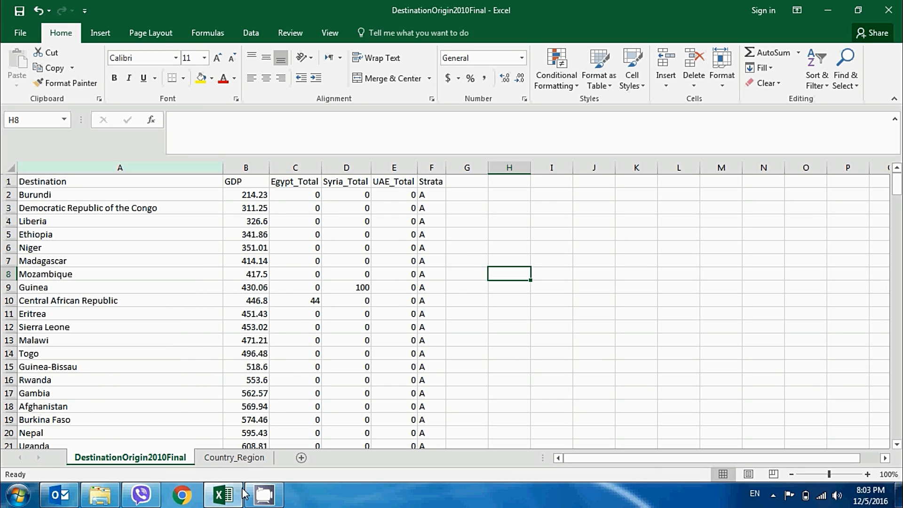
{"action": "left_click", "coordinate": [234, 457]}
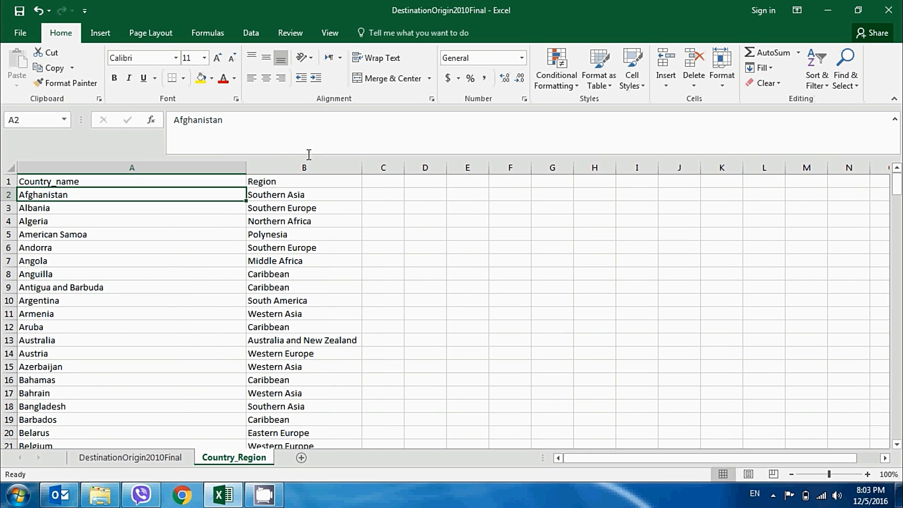
{"action": "left_click", "coordinate": [467, 247]}
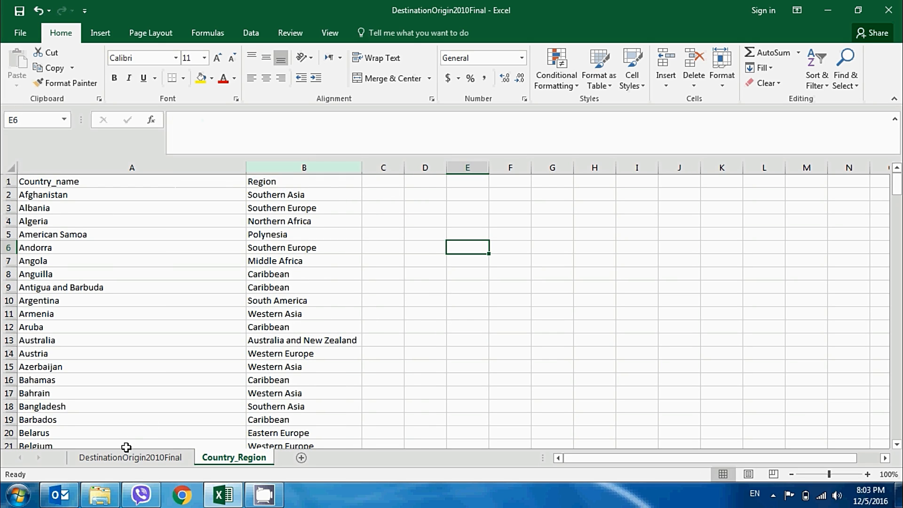
{"action": "left_click", "coordinate": [129, 457]}
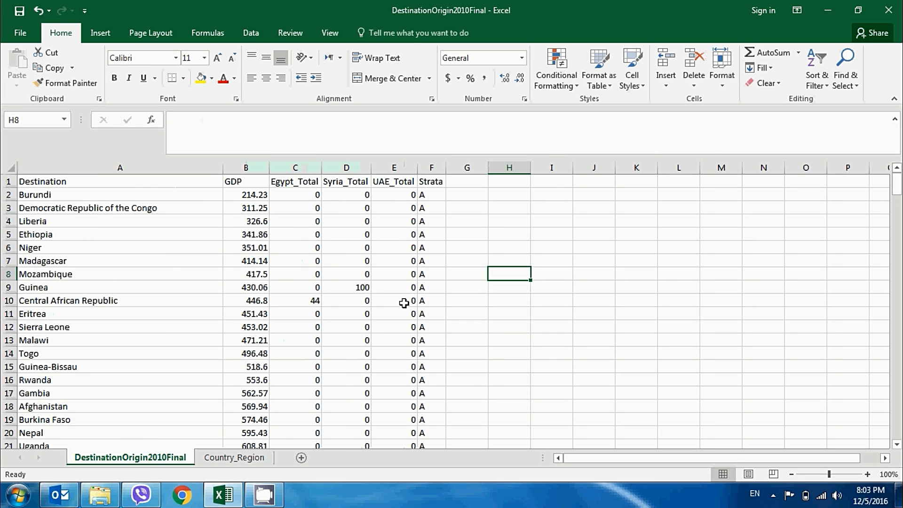
{"action": "mouse_move", "coordinate": [104, 408]}
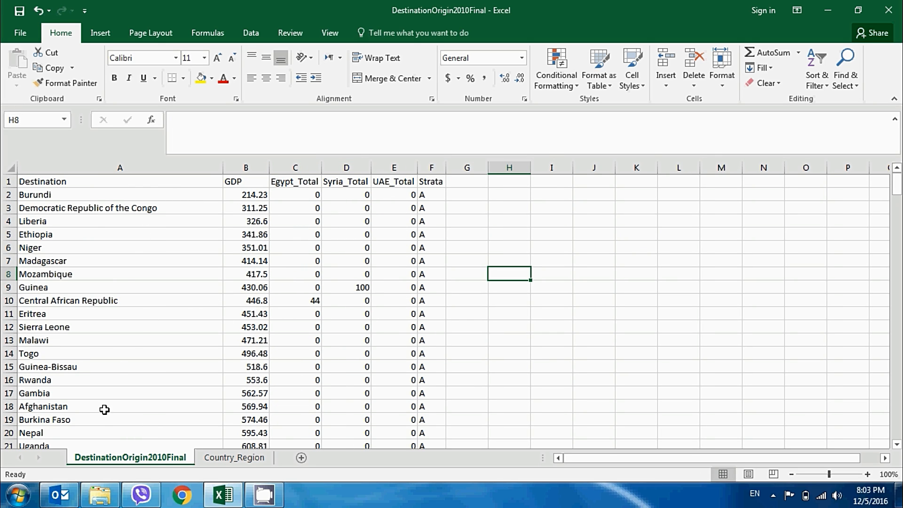
{"action": "mouse_move", "coordinate": [97, 391]}
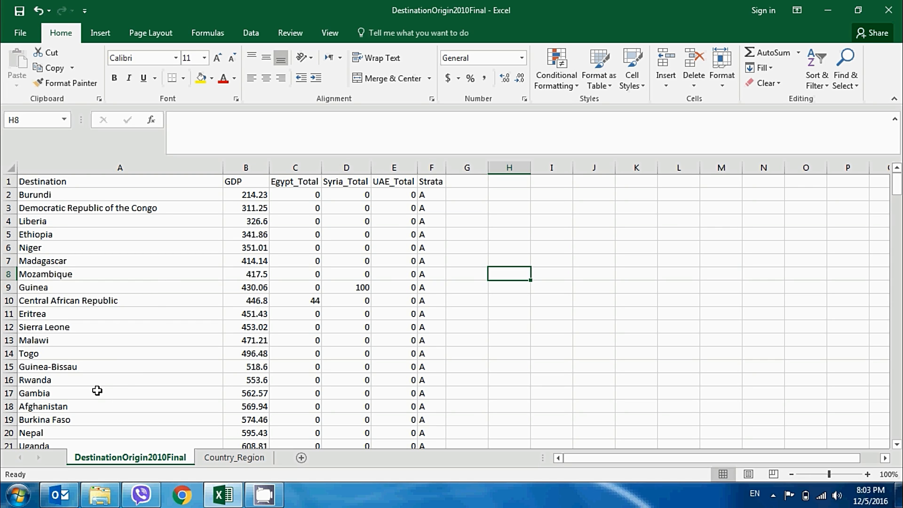
{"action": "left_click", "coordinate": [234, 457]}
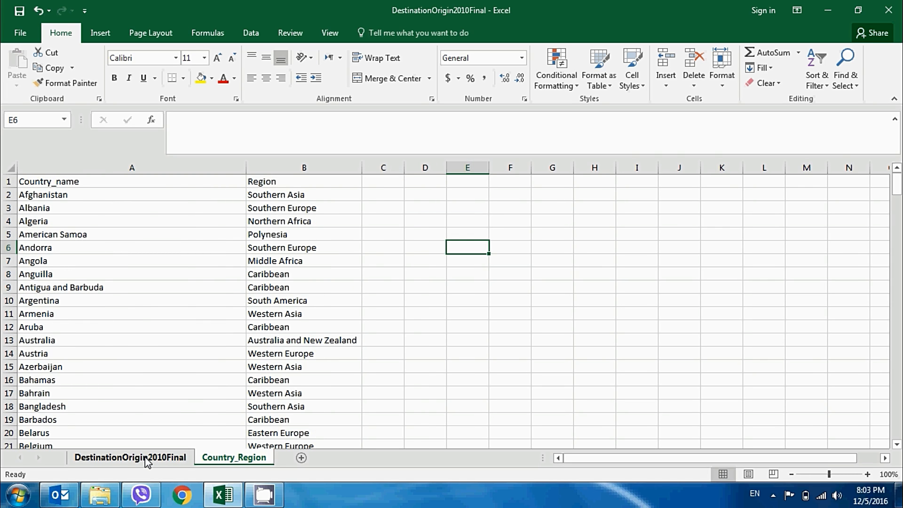
{"action": "left_click", "coordinate": [131, 457]}
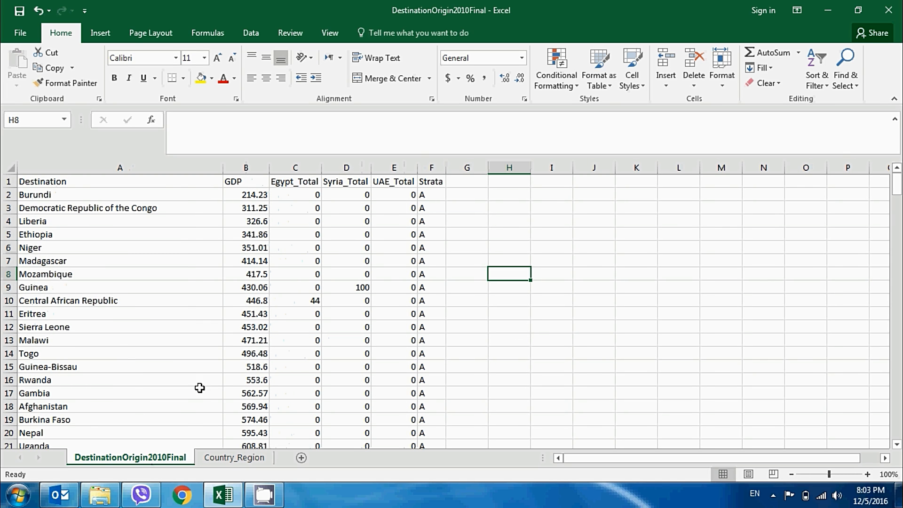
{"action": "left_click", "coordinate": [120, 287]}
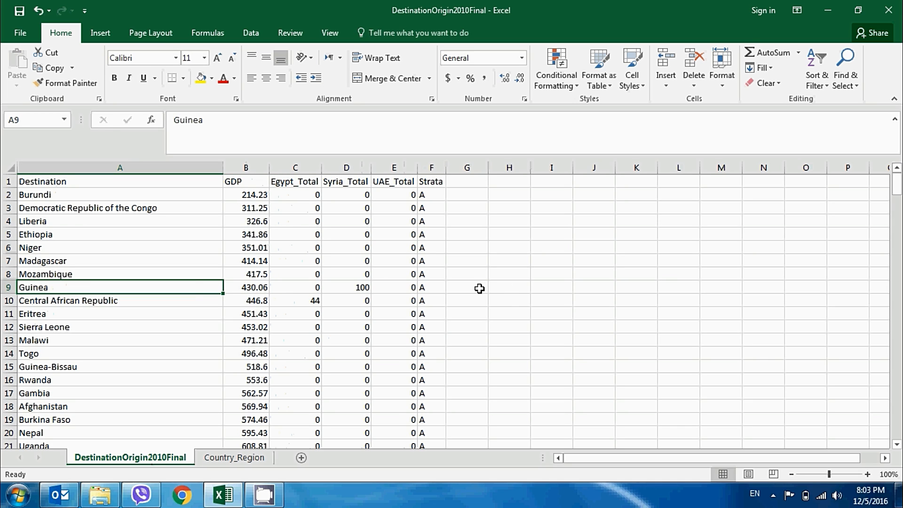
{"action": "mouse_move", "coordinate": [63, 266]}
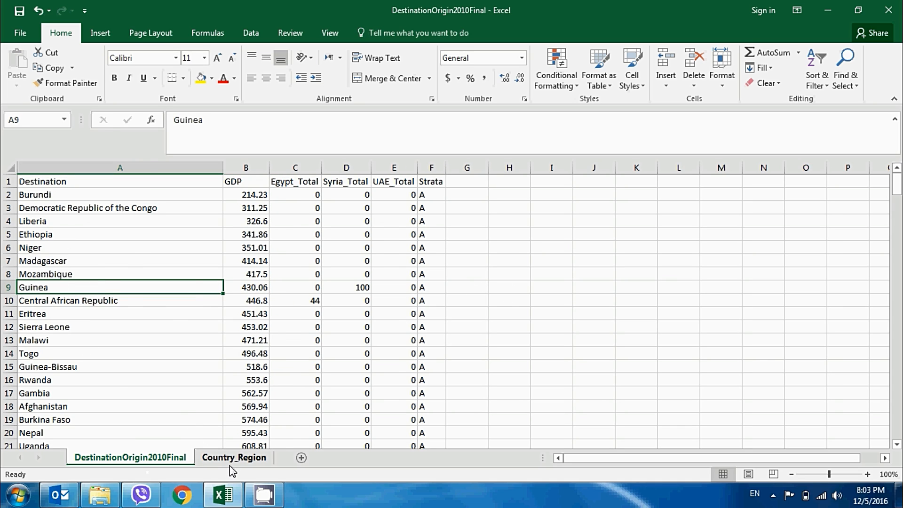
{"action": "left_click", "coordinate": [234, 457]}
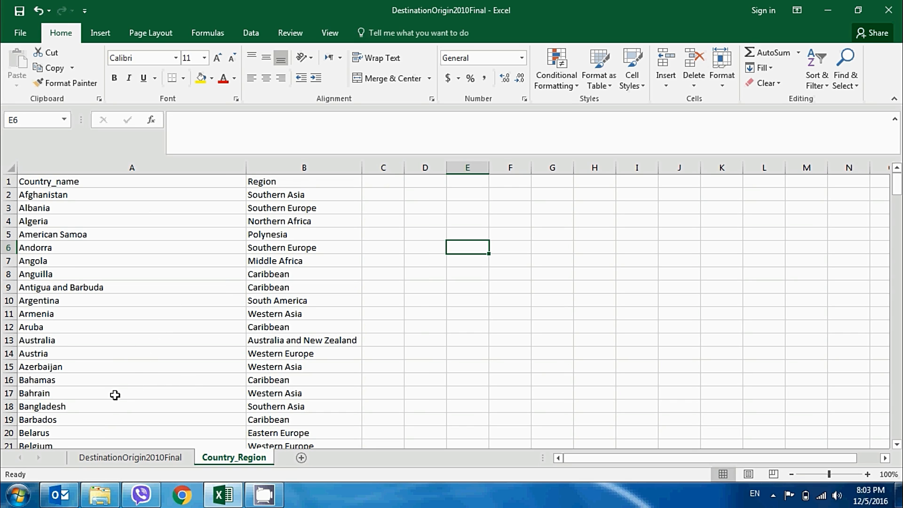
On DestinationOrigin2010Final, start an Insert > Table on A1:F233 with headers.
{"action": "left_click", "coordinate": [129, 457]}
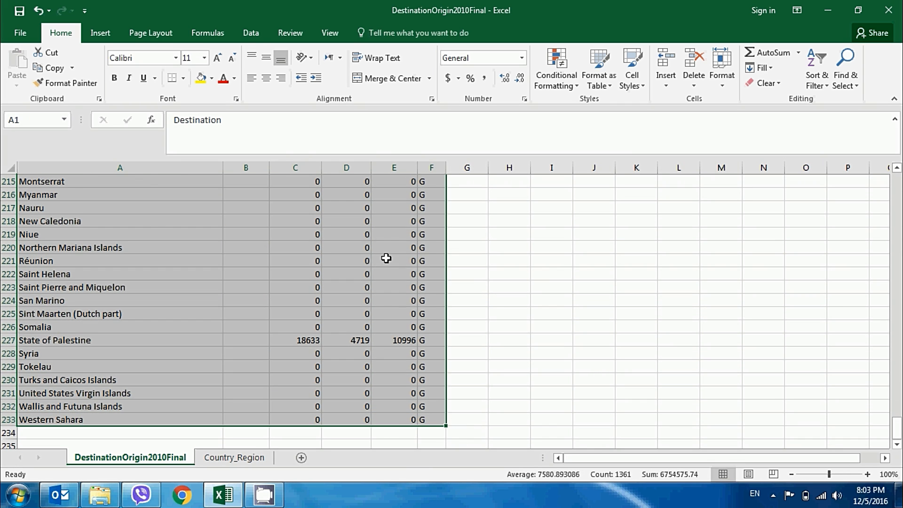
{"action": "mouse_move", "coordinate": [100, 32]}
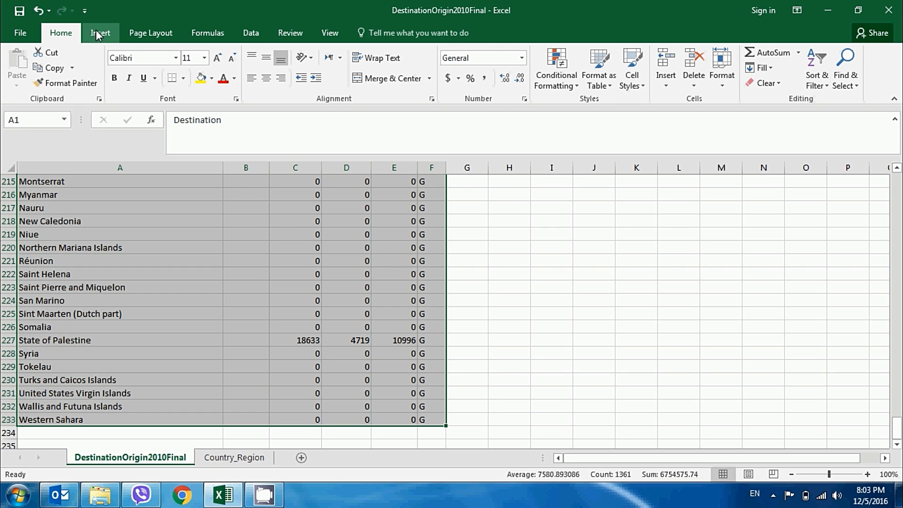
{"action": "left_click", "coordinate": [100, 33]}
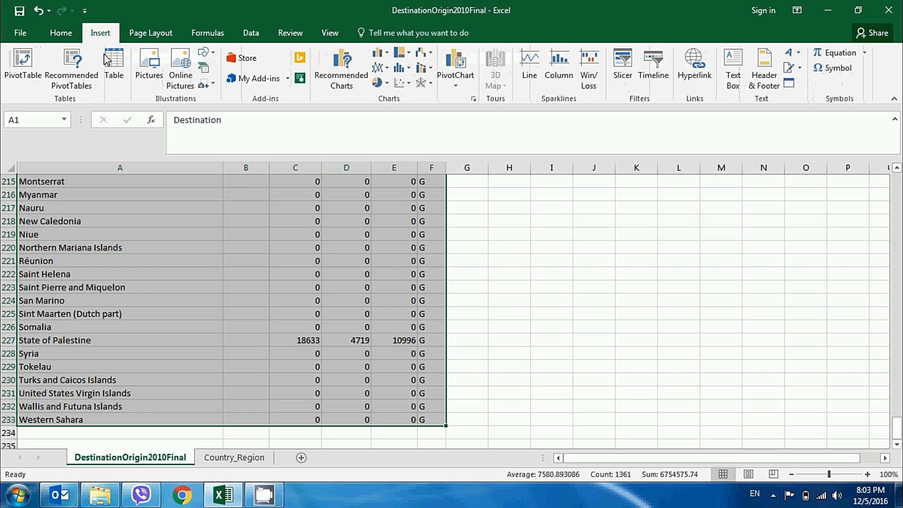
{"action": "left_click", "coordinate": [113, 64]}
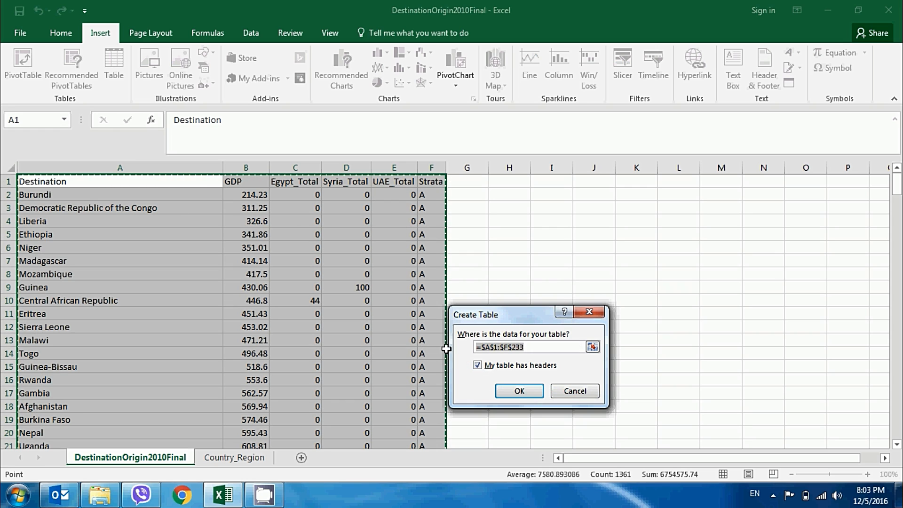
{"action": "mouse_move", "coordinate": [460, 372]}
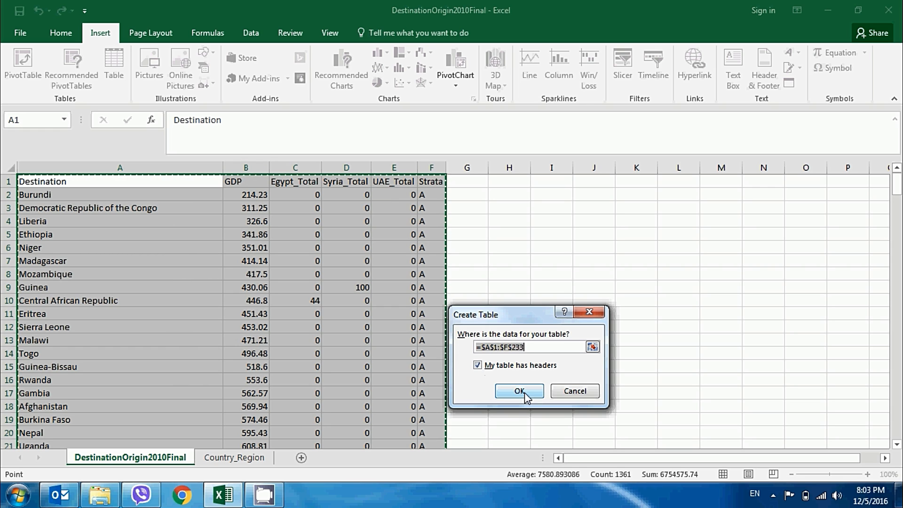
Confirm the table on A1:F233 and name it CompleteData.
{"action": "left_click", "coordinate": [518, 391]}
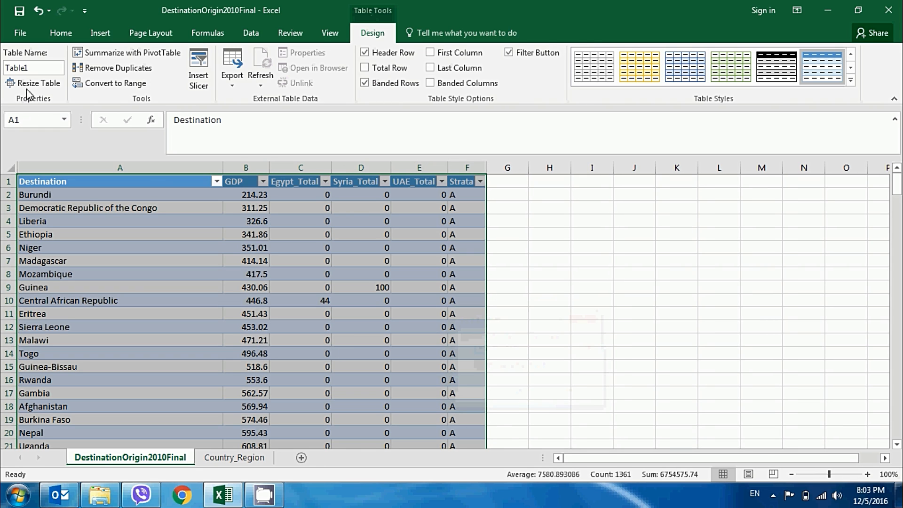
{"action": "left_click", "coordinate": [32, 67]}
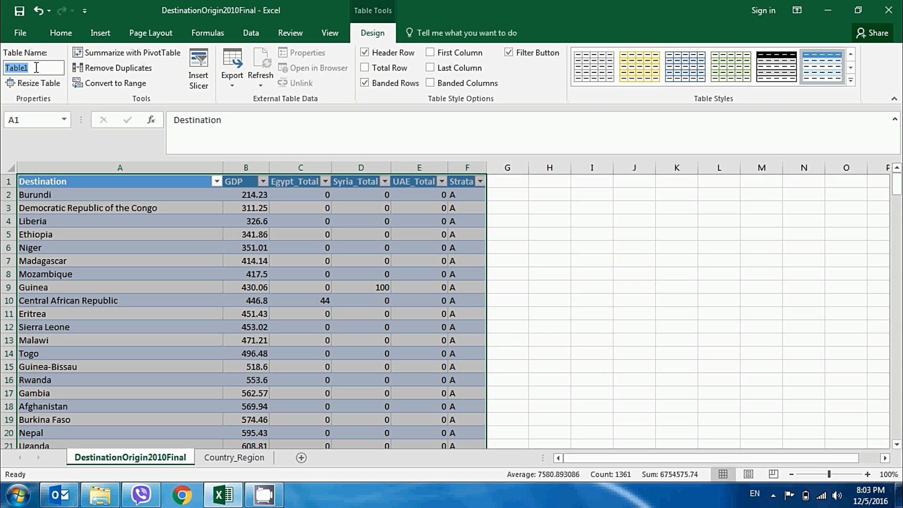
{"action": "type", "text": "CompleteD"}
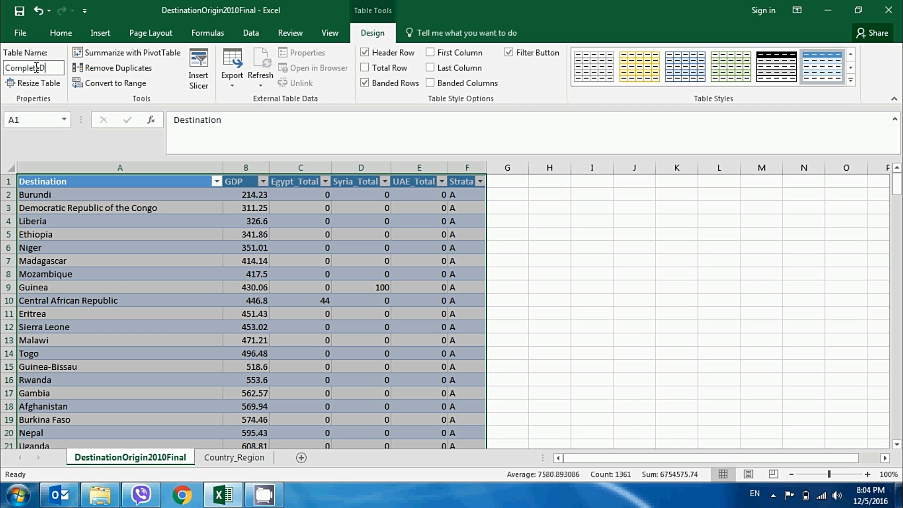
{"action": "left_click", "coordinate": [549, 246]}
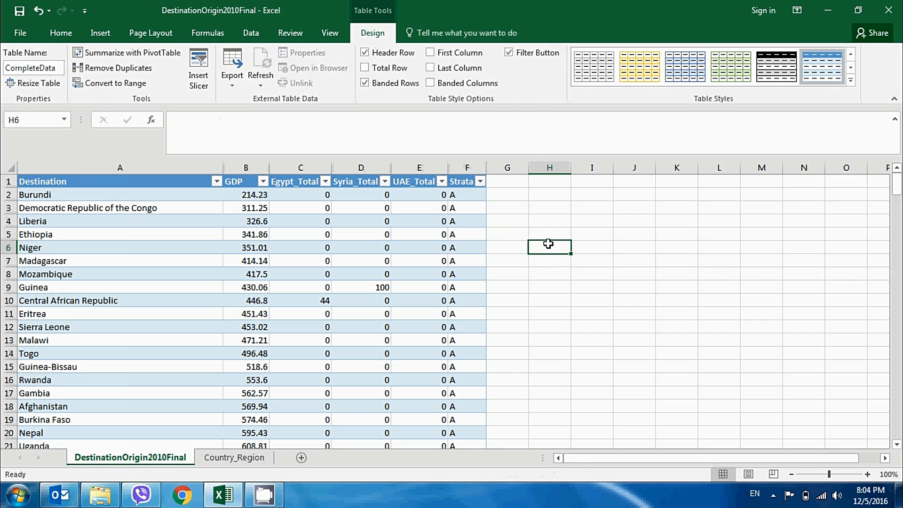
Turn the Country_name/Region list A1:B233 into table Country_Region, then return to destinations.
{"action": "left_click", "coordinate": [234, 457]}
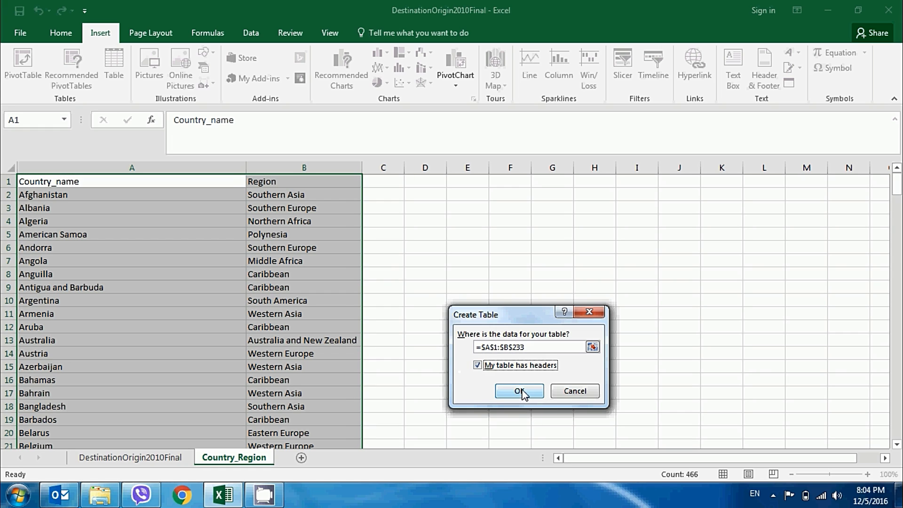
{"action": "left_click", "coordinate": [515, 391]}
{"action": "type", "text": "Country_Region"}
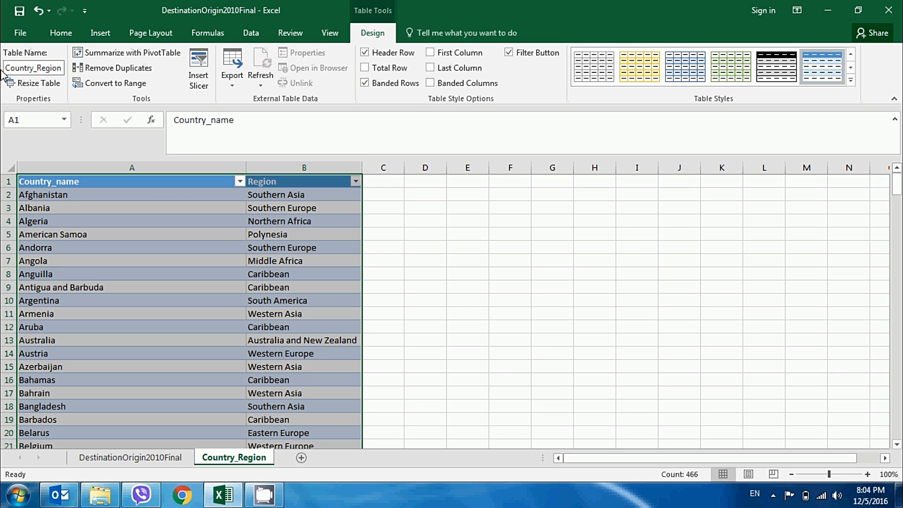
{"action": "mouse_move", "coordinate": [435, 218]}
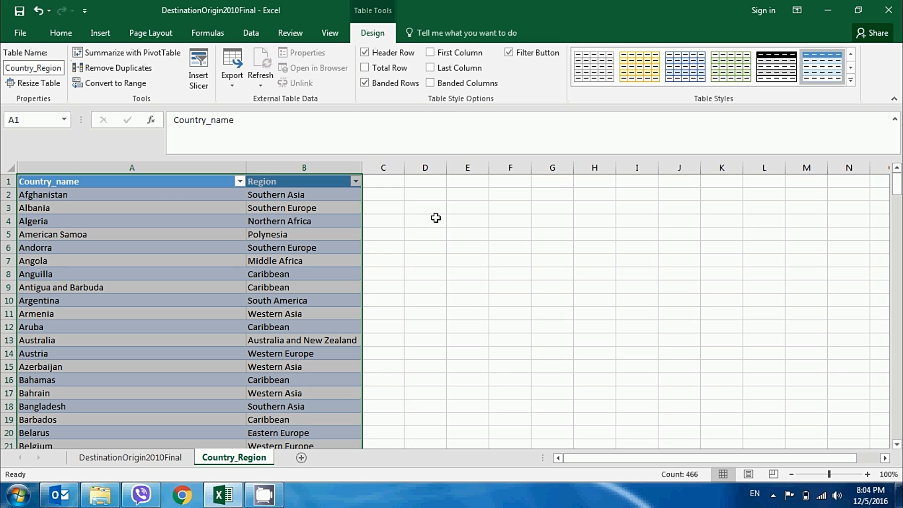
{"action": "left_click", "coordinate": [424, 220]}
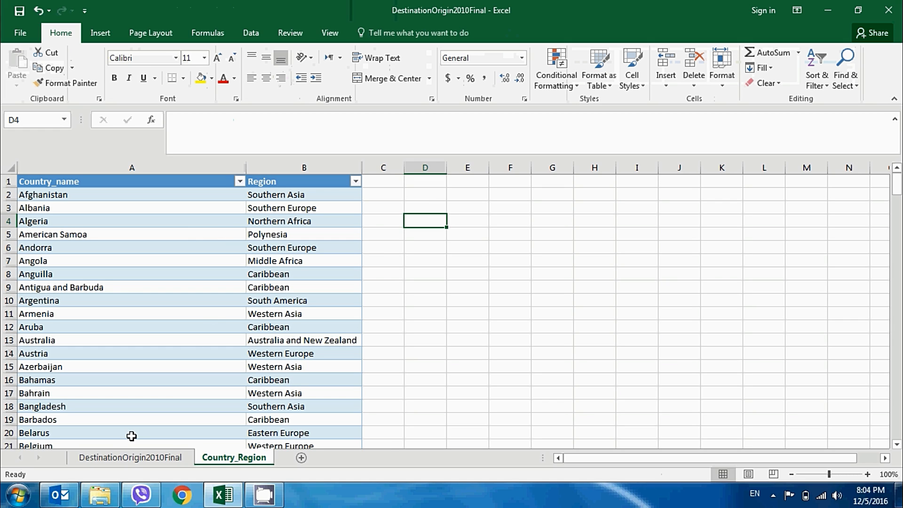
{"action": "left_click", "coordinate": [129, 457]}
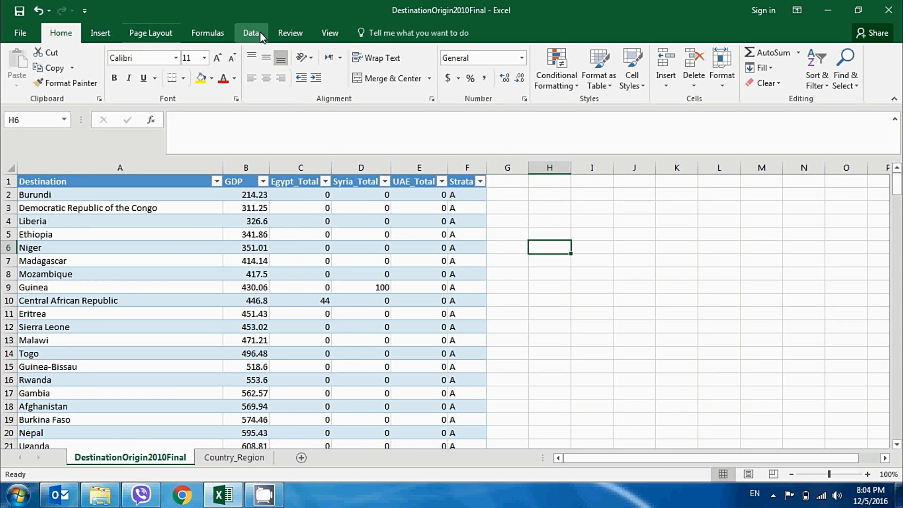
Create a From Table query on CompleteData and Close & Load it to Sheet2.
{"action": "left_click", "coordinate": [250, 33]}
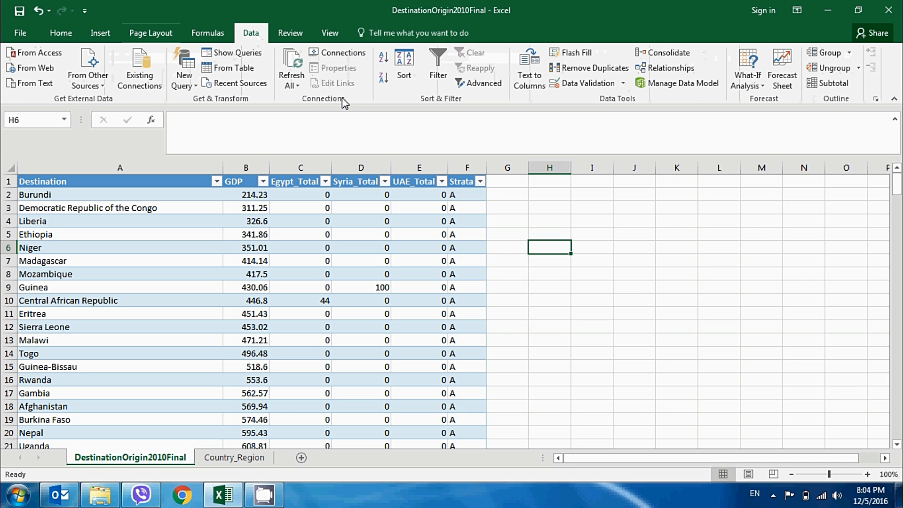
{"action": "mouse_move", "coordinate": [200, 108]}
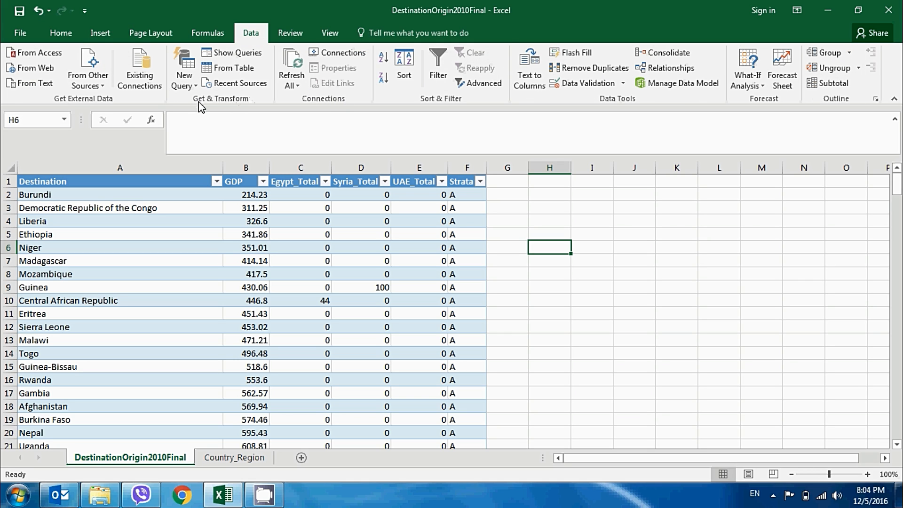
{"action": "mouse_move", "coordinate": [127, 188]}
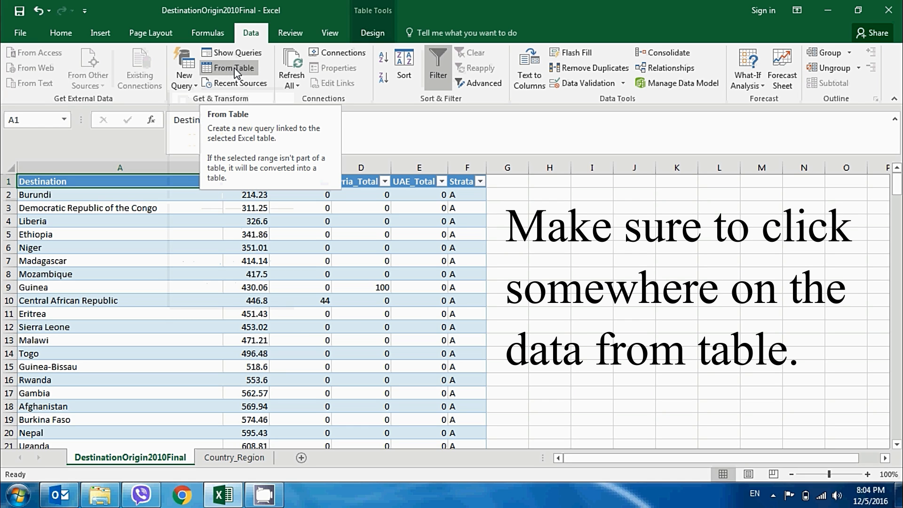
{"action": "left_click", "coordinate": [233, 67]}
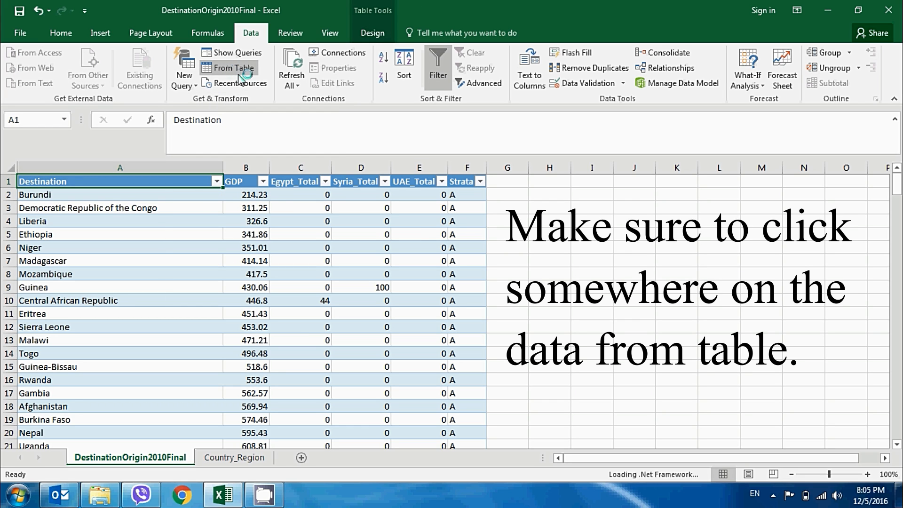
{"action": "left_click", "coordinate": [228, 67]}
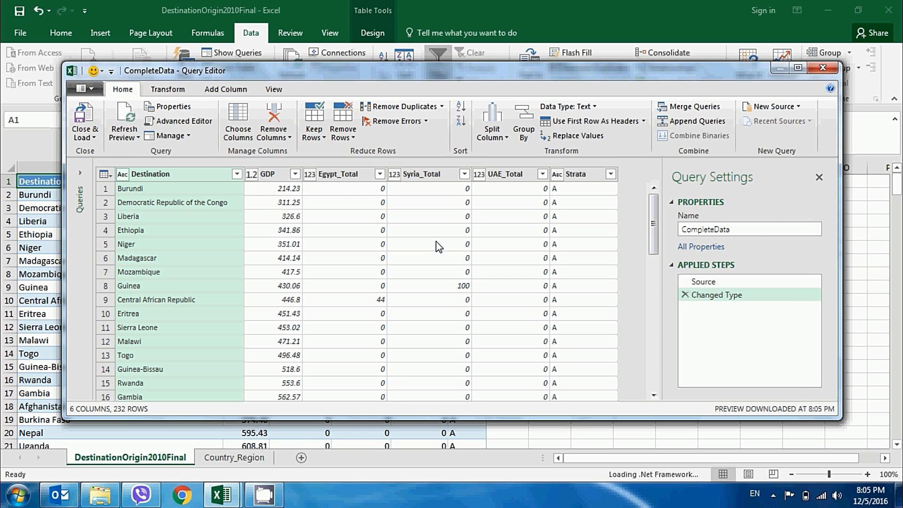
{"action": "mouse_move", "coordinate": [630, 256]}
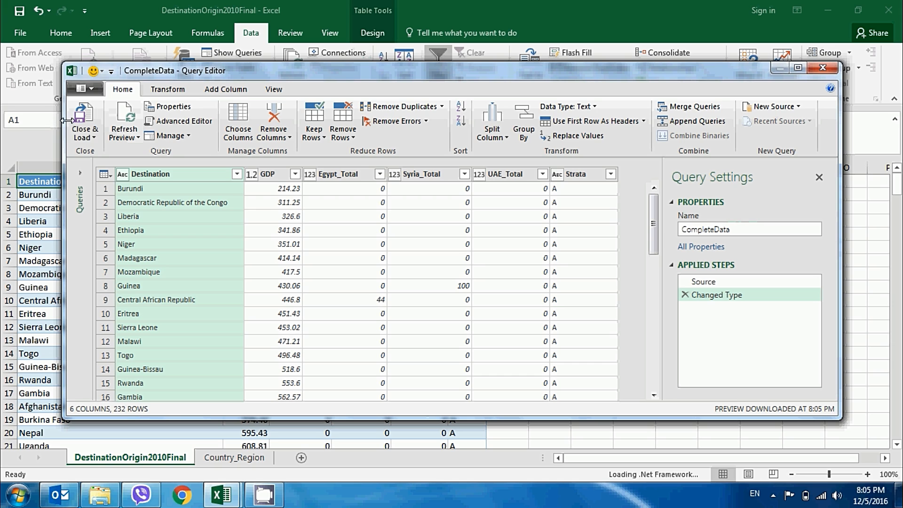
{"action": "left_click", "coordinate": [84, 118]}
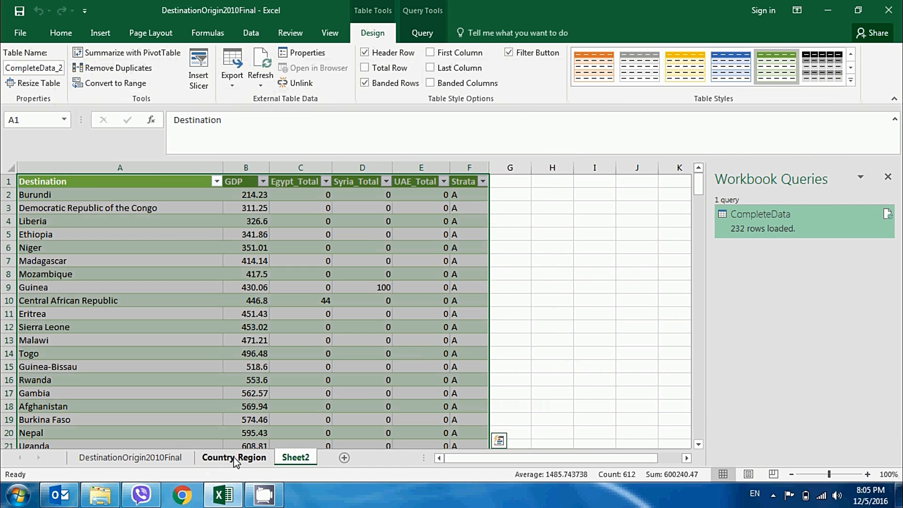
Create a From Table query on Country_Region and load it to Sheet3.
{"action": "left_click", "coordinate": [234, 457]}
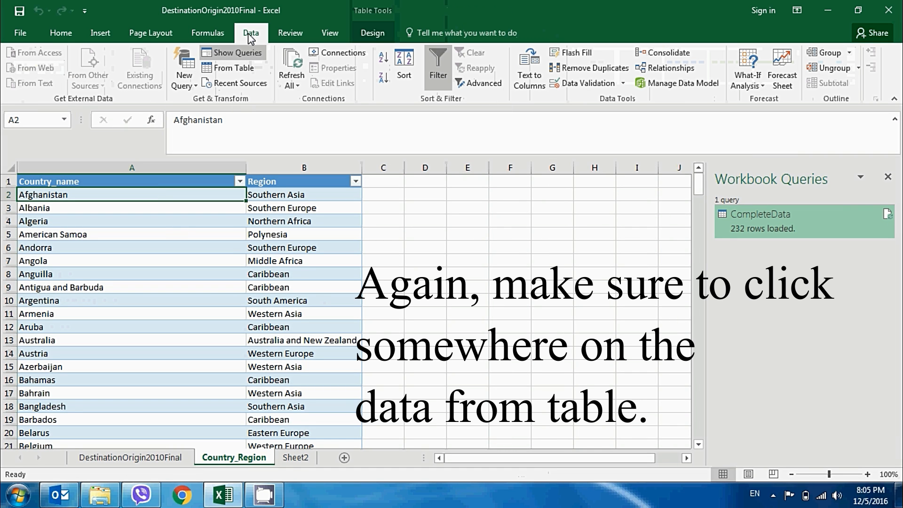
{"action": "left_click", "coordinate": [234, 67]}
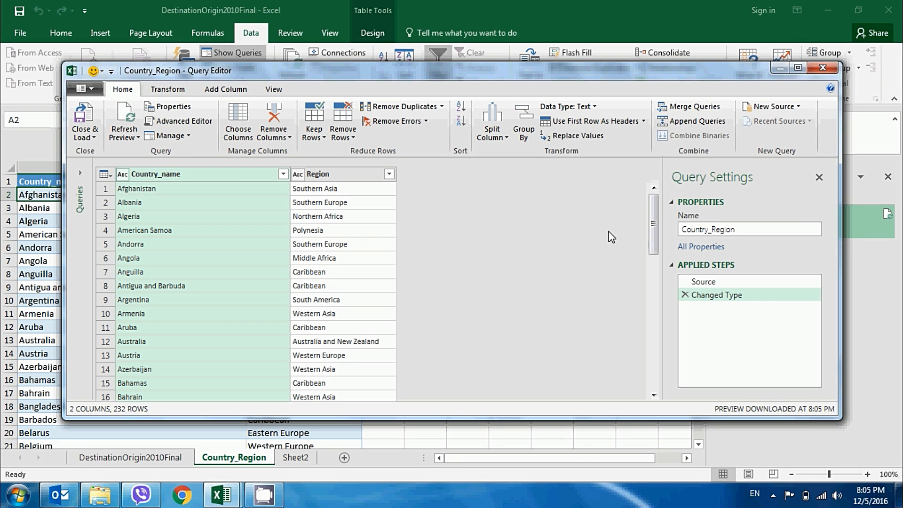
{"action": "mouse_move", "coordinate": [167, 136]}
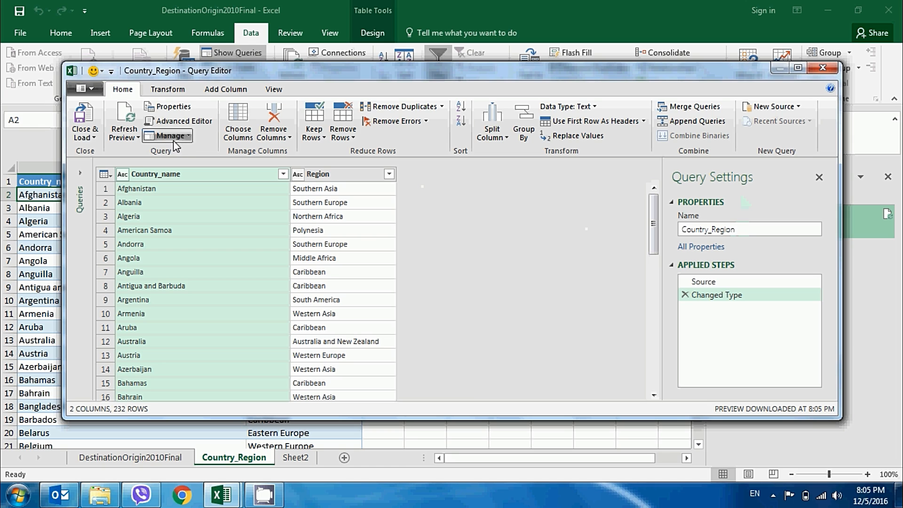
{"action": "left_click", "coordinate": [84, 120]}
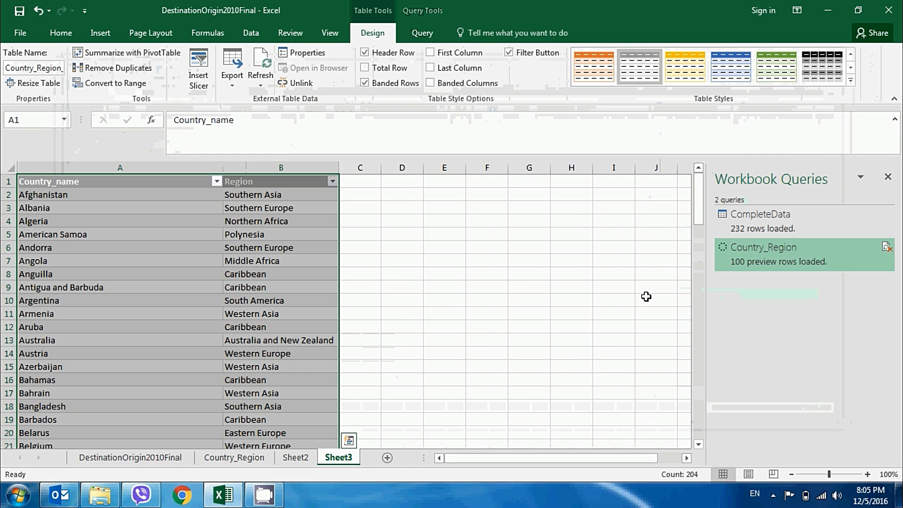
Preview the CompleteData query details in the Workbook Queries pane.
{"action": "left_click", "coordinate": [259, 65]}
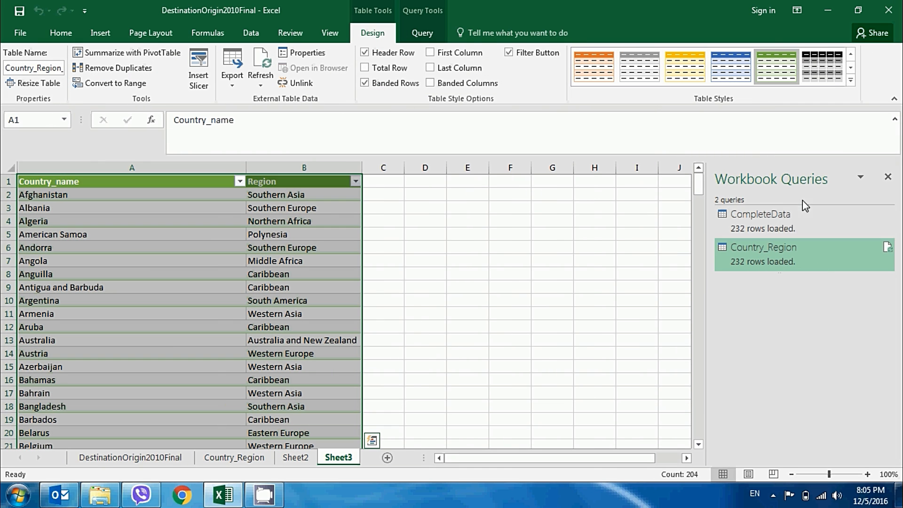
{"action": "left_click", "coordinate": [762, 214]}
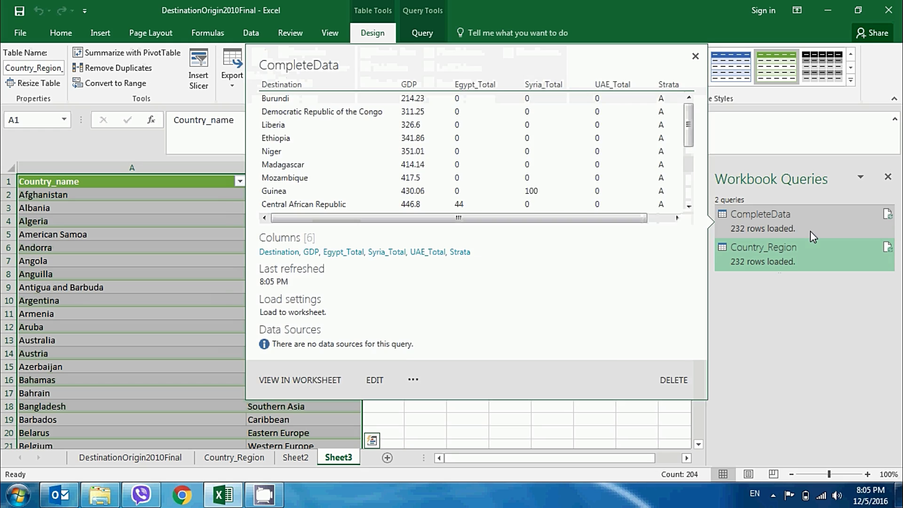
{"action": "left_click", "coordinate": [695, 56]}
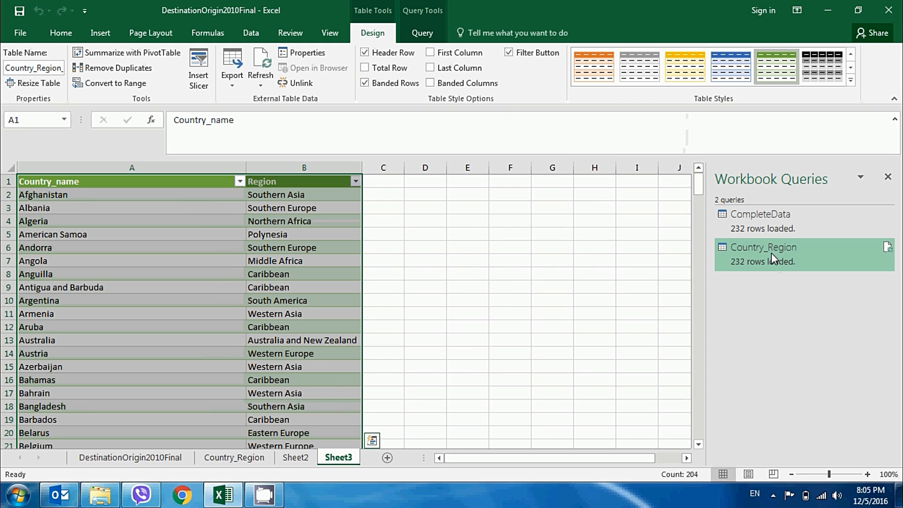
{"action": "left_click", "coordinate": [509, 206]}
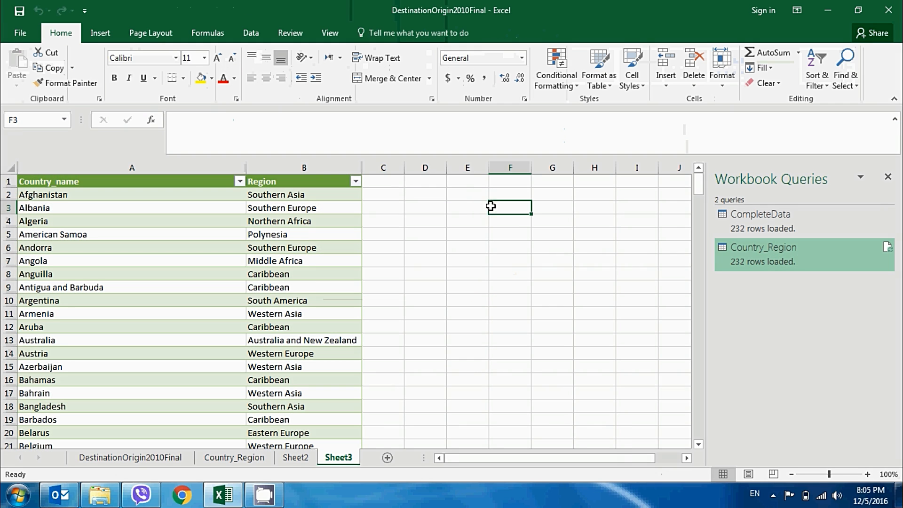
Start a Data > New Query merge of CompleteData with Country_Region.
{"action": "left_click", "coordinate": [250, 33]}
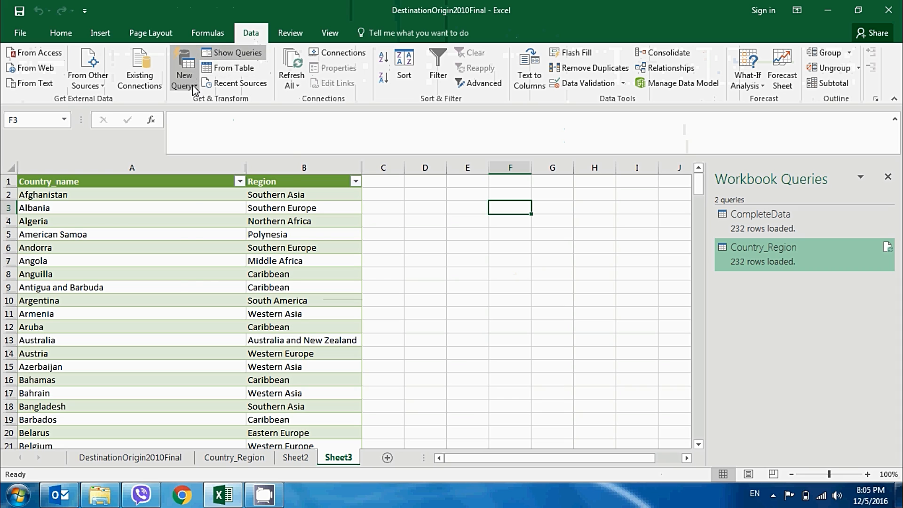
{"action": "left_click", "coordinate": [184, 68]}
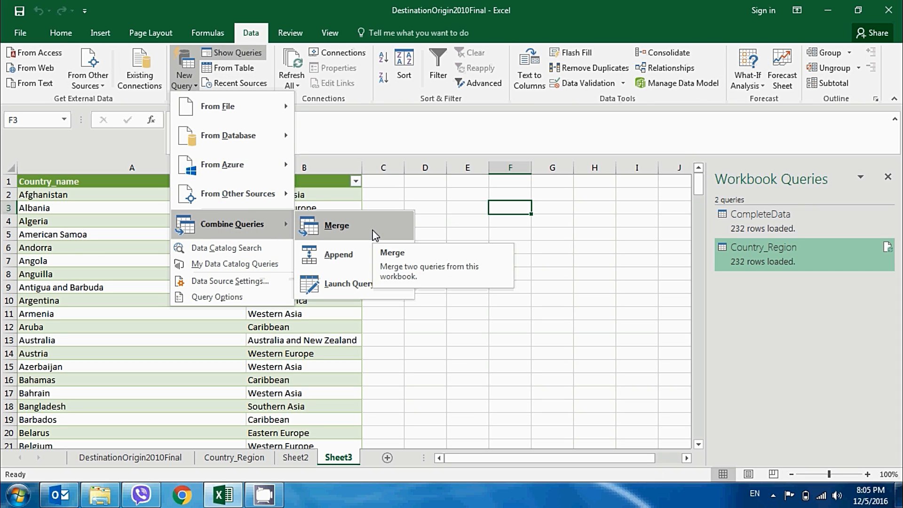
{"action": "left_click", "coordinate": [337, 225]}
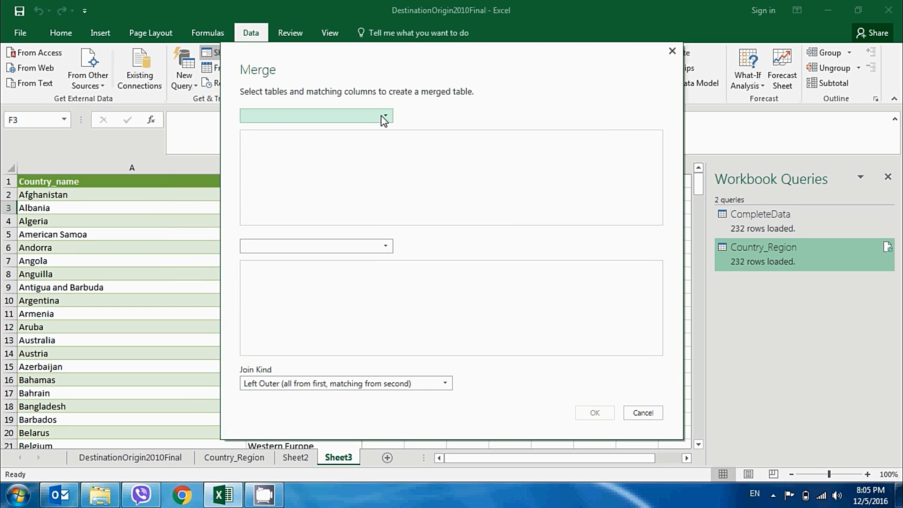
{"action": "left_click", "coordinate": [384, 115]}
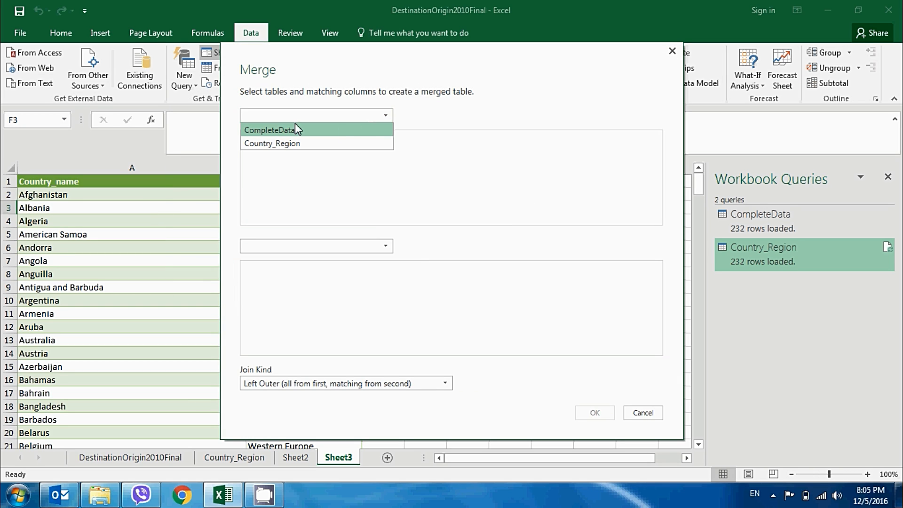
{"action": "mouse_move", "coordinate": [294, 138]}
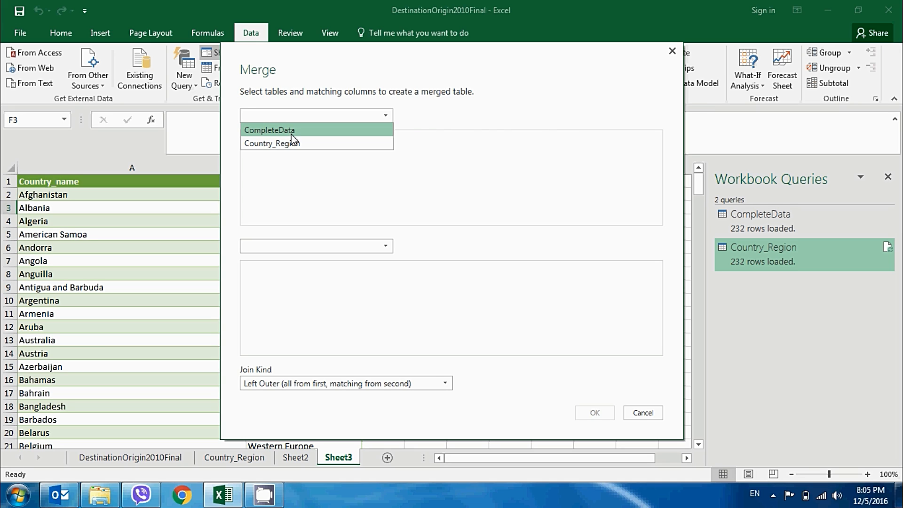
{"action": "left_click", "coordinate": [269, 130]}
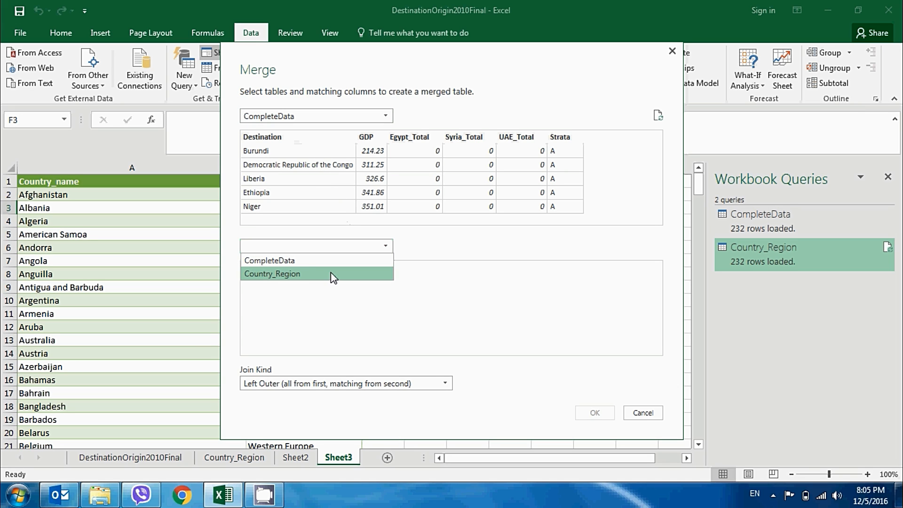
{"action": "left_click", "coordinate": [272, 274]}
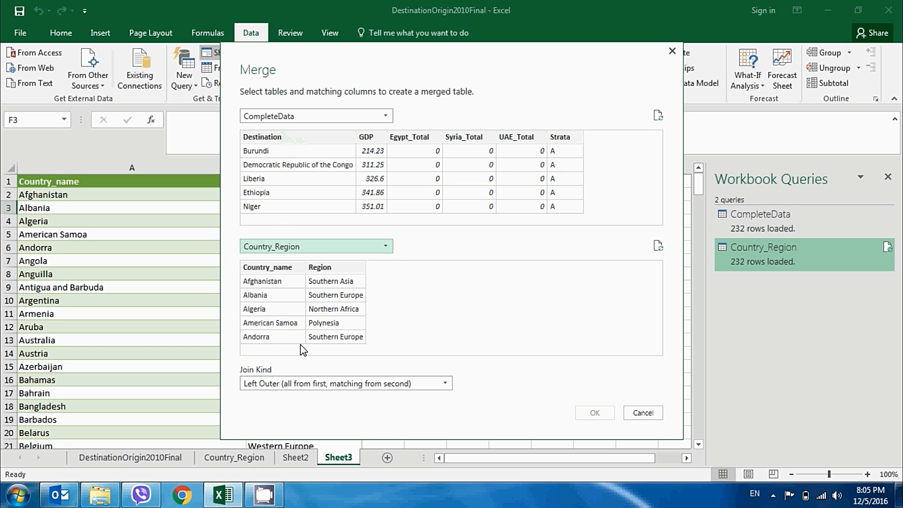
{"action": "mouse_move", "coordinate": [272, 335]}
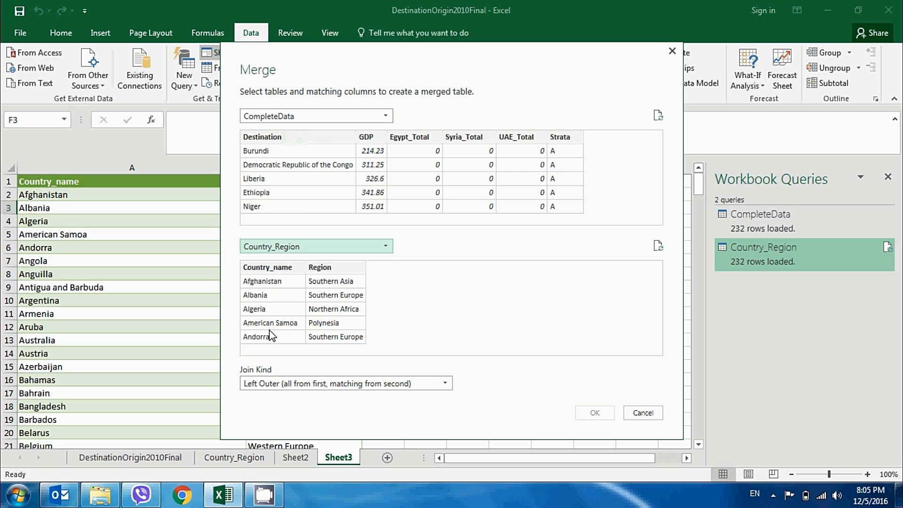
{"action": "mouse_move", "coordinate": [290, 221]}
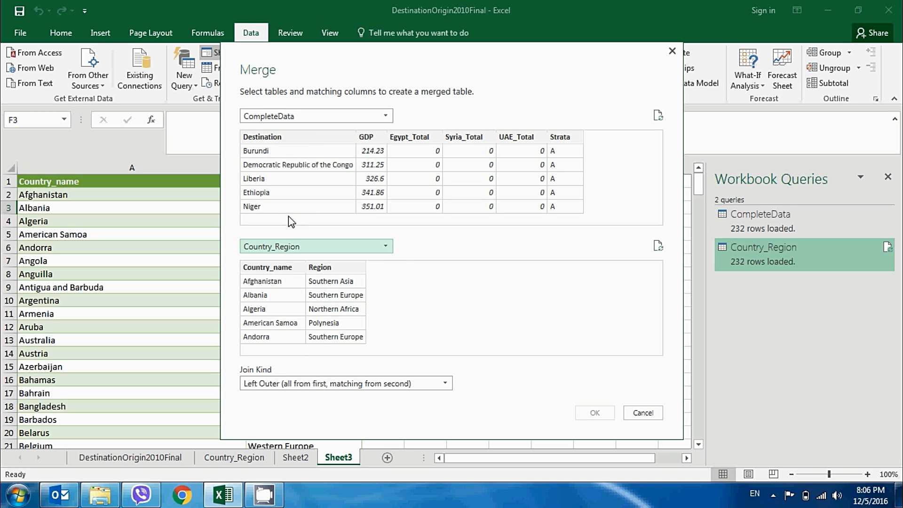
{"action": "mouse_move", "coordinate": [280, 305]}
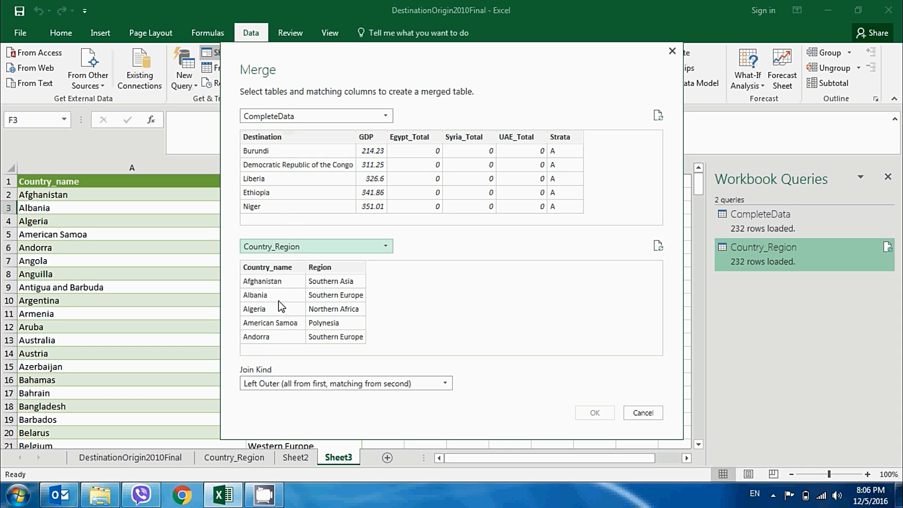
{"action": "mouse_move", "coordinate": [274, 211]}
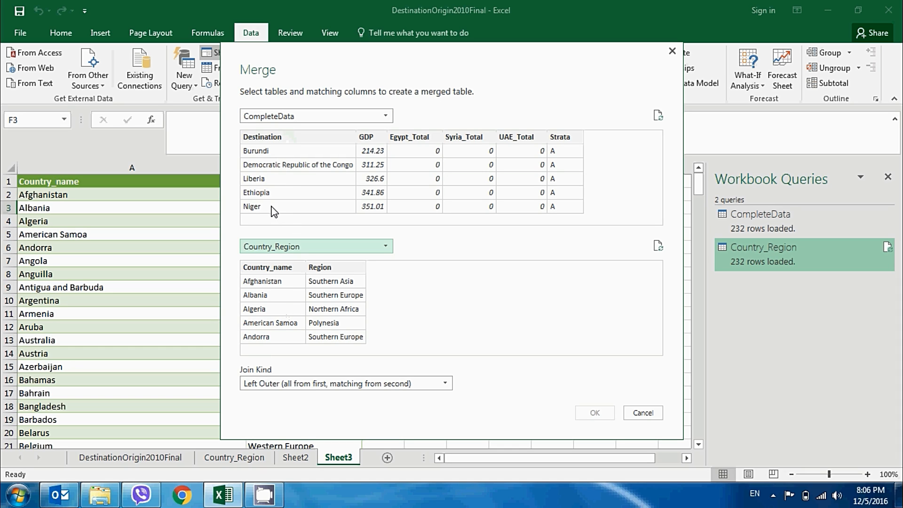
{"action": "mouse_move", "coordinate": [294, 139]}
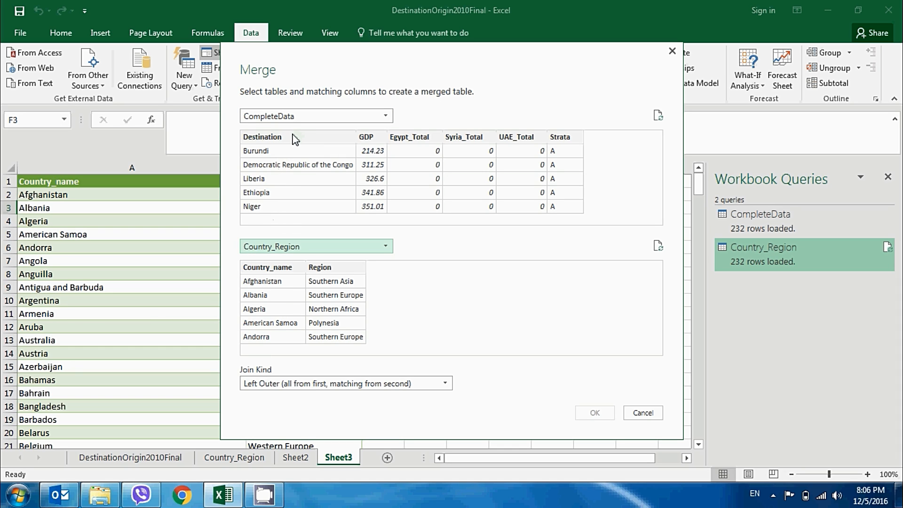
Join Destination to Country_name, trying Inner before settling on Left Outer (227 of 232 match).
{"action": "left_click", "coordinate": [263, 137]}
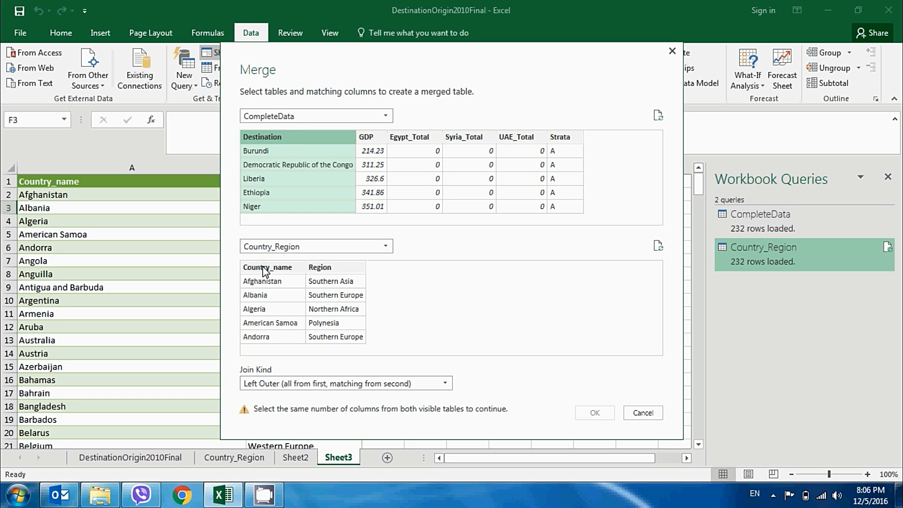
{"action": "left_click", "coordinate": [268, 266]}
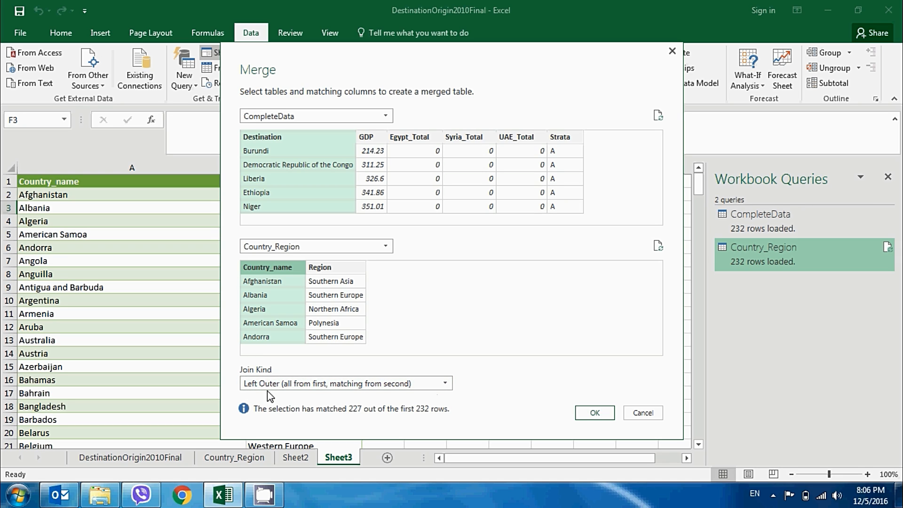
{"action": "mouse_move", "coordinate": [385, 243]}
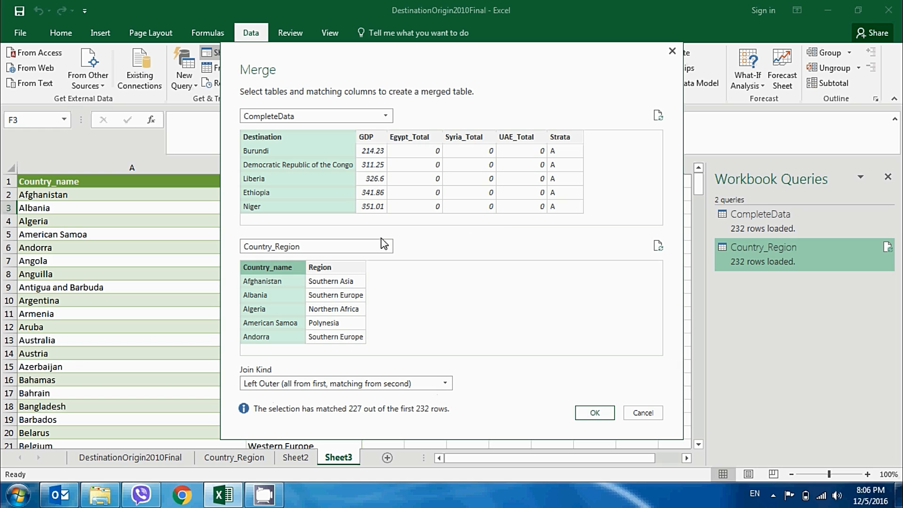
{"action": "mouse_move", "coordinate": [423, 199]}
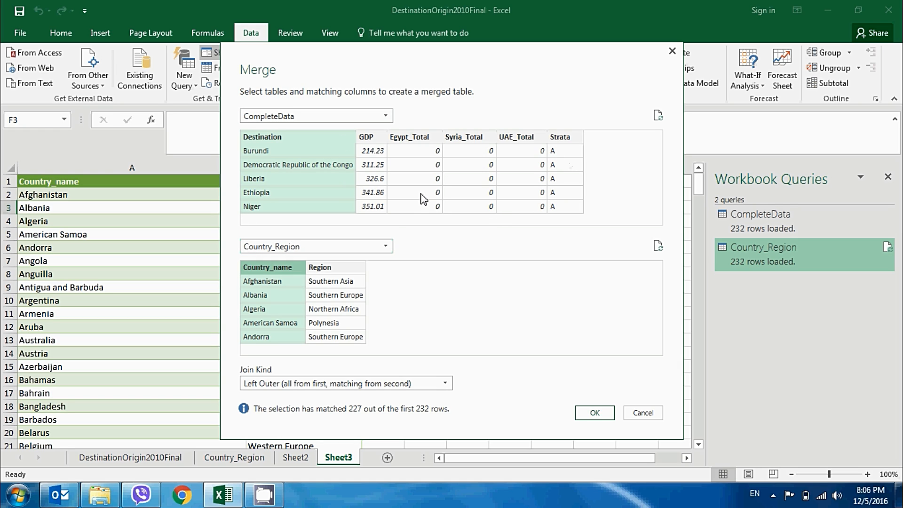
{"action": "mouse_move", "coordinate": [246, 342]}
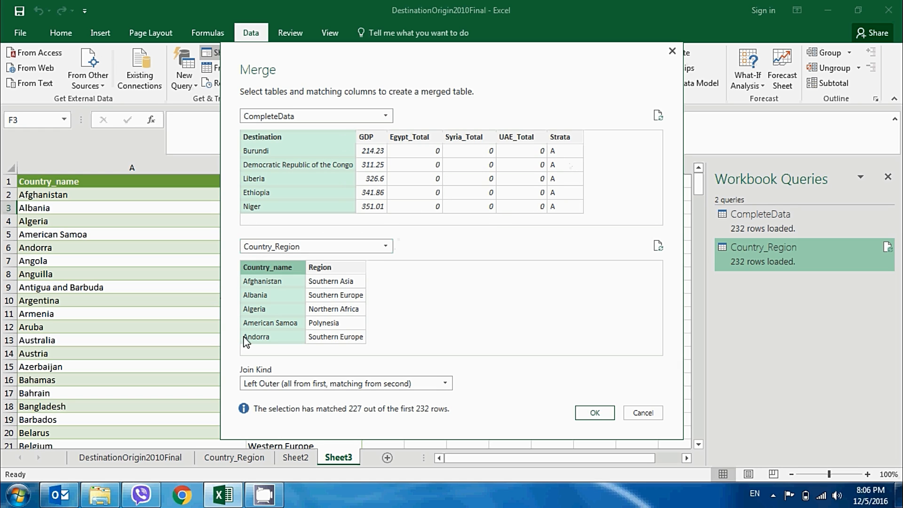
{"action": "mouse_move", "coordinate": [582, 183]}
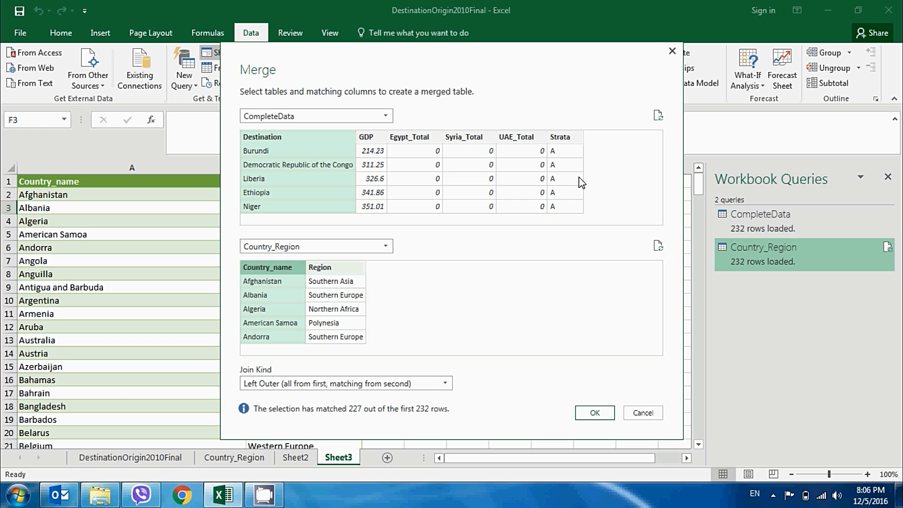
{"action": "mouse_move", "coordinate": [276, 282]}
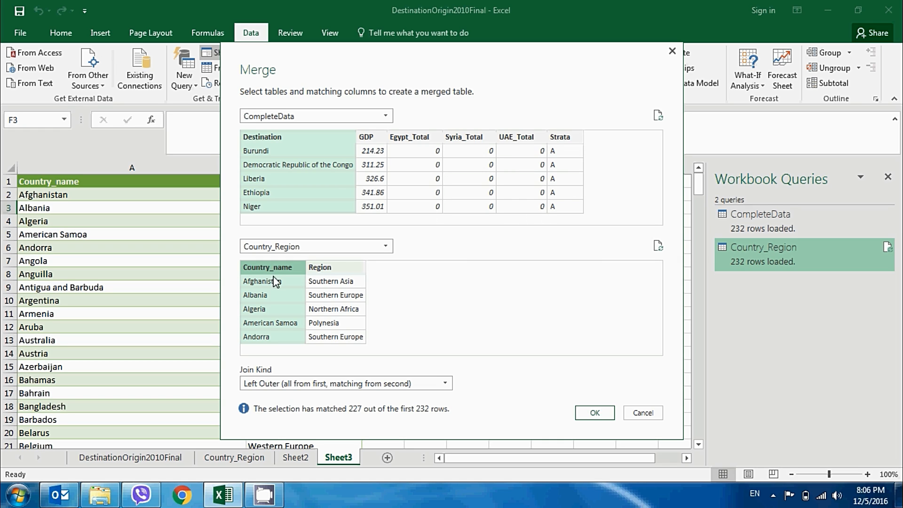
{"action": "mouse_move", "coordinate": [364, 350]}
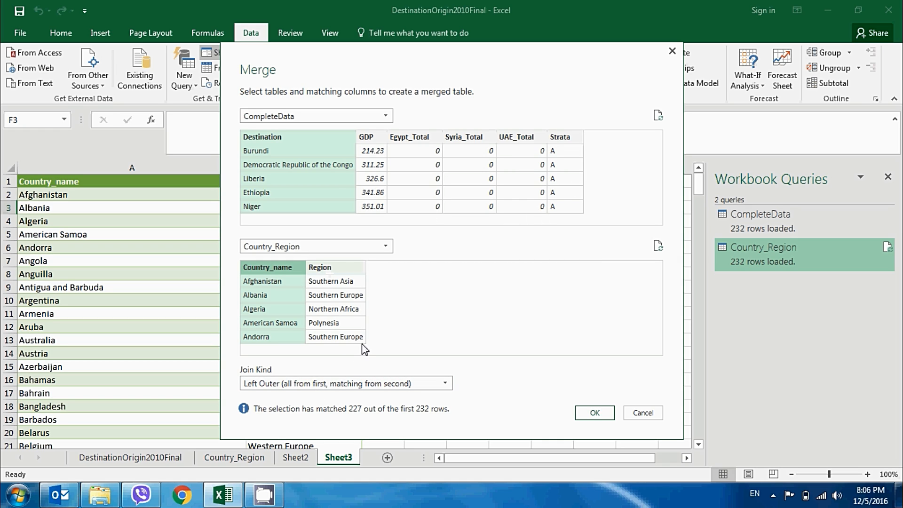
{"action": "mouse_move", "coordinate": [414, 336]}
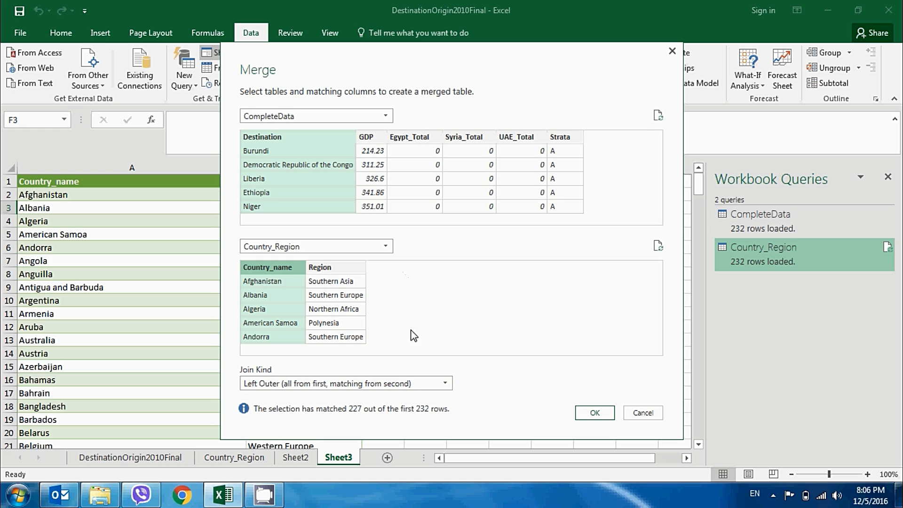
{"action": "mouse_move", "coordinate": [481, 265]}
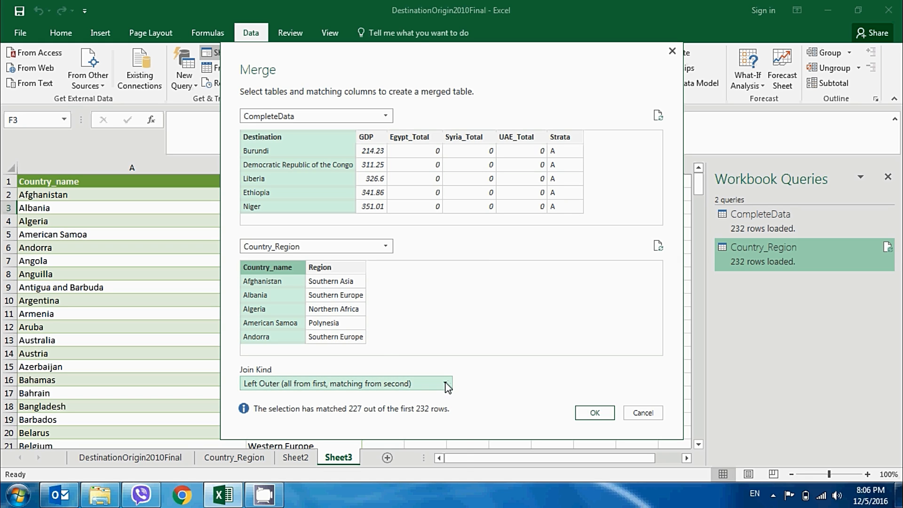
{"action": "left_click", "coordinate": [444, 383]}
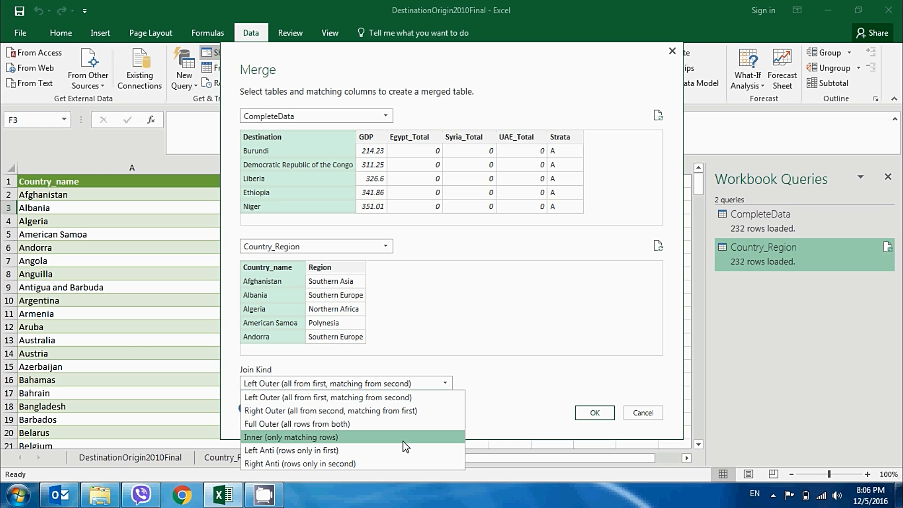
{"action": "left_click", "coordinate": [290, 437]}
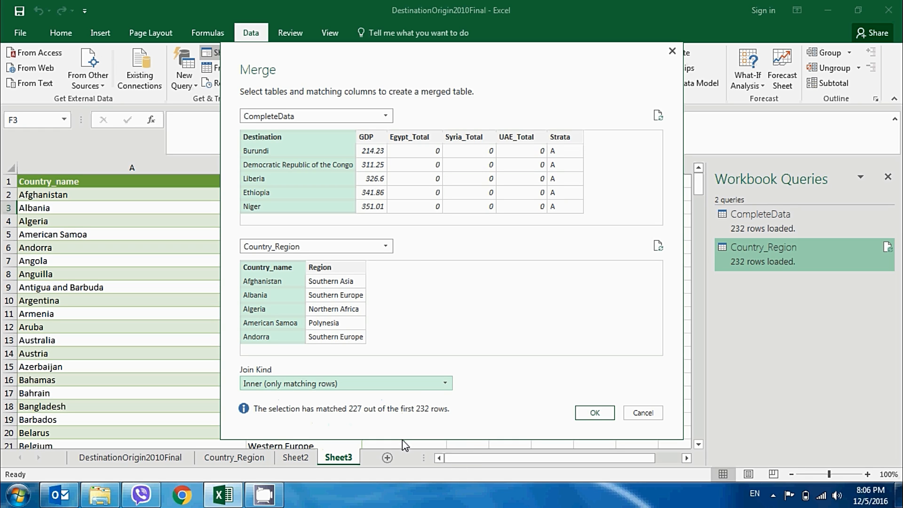
{"action": "mouse_move", "coordinate": [364, 407]}
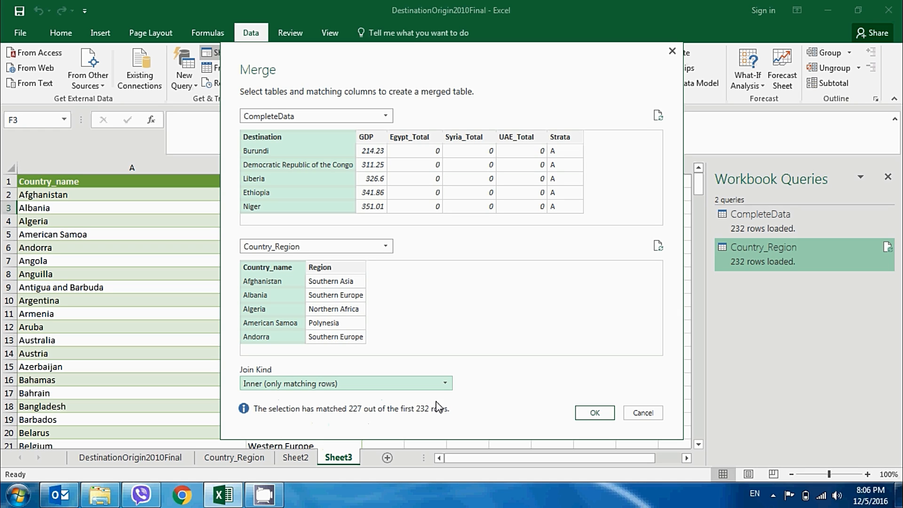
{"action": "mouse_move", "coordinate": [431, 413]}
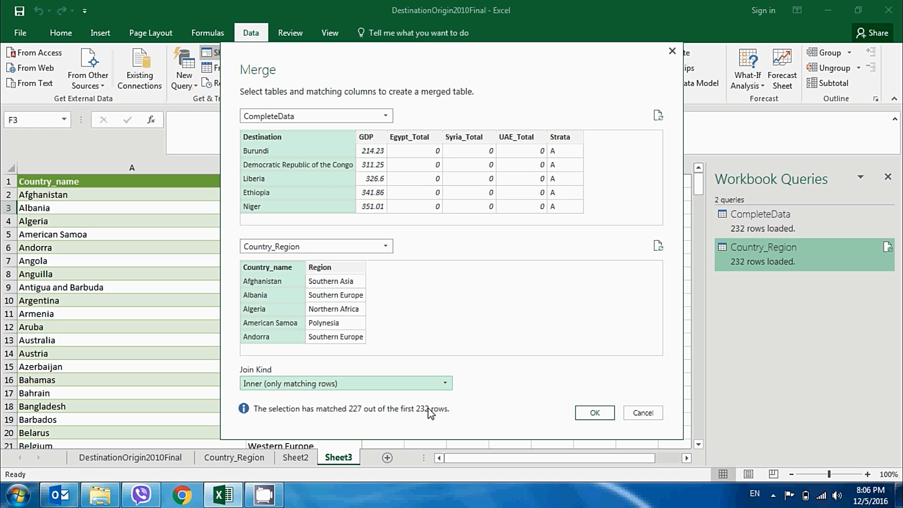
{"action": "mouse_move", "coordinate": [332, 416]}
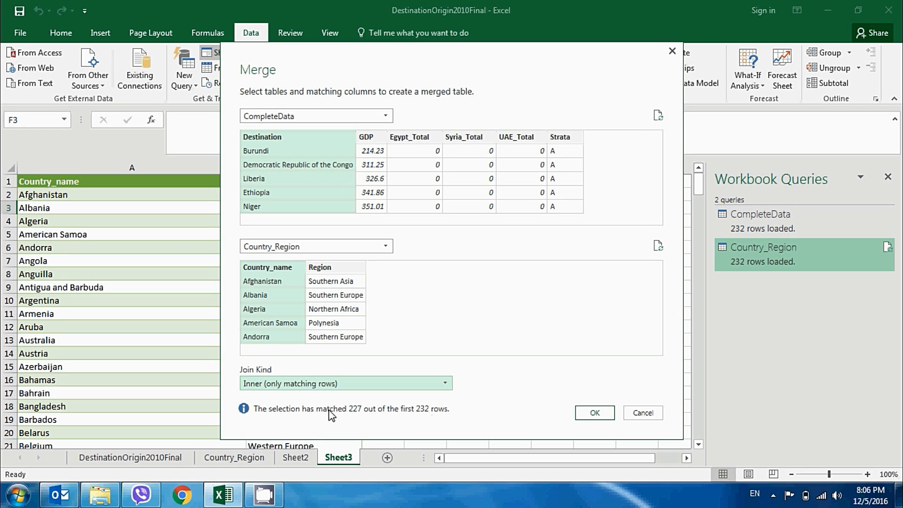
{"action": "mouse_move", "coordinate": [422, 394]}
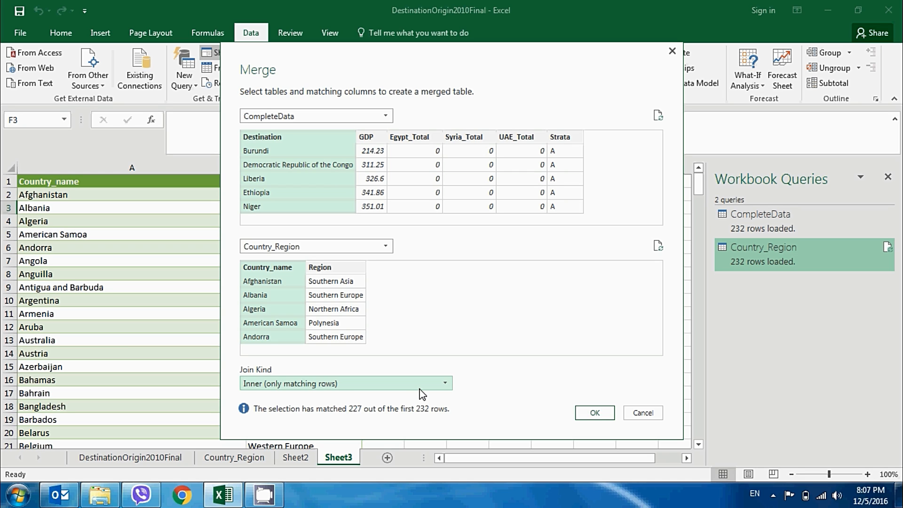
{"action": "mouse_move", "coordinate": [384, 361]}
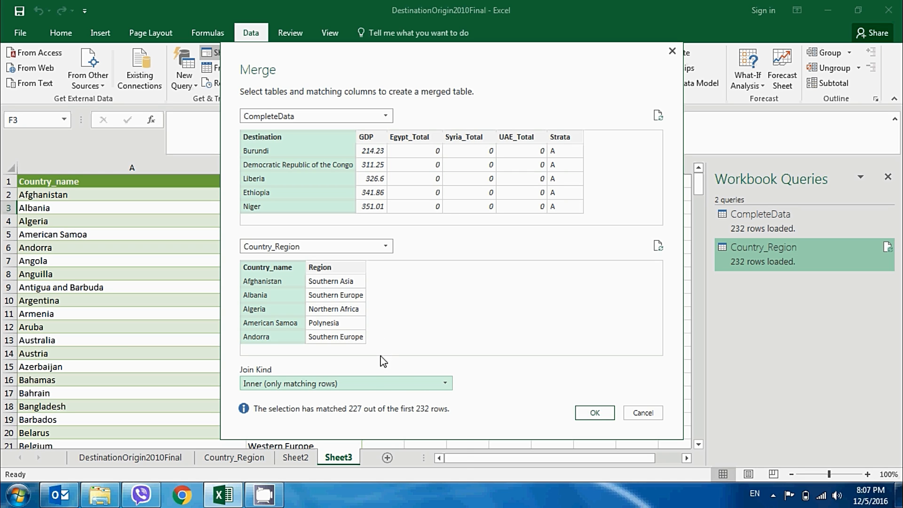
{"action": "left_click", "coordinate": [345, 382]}
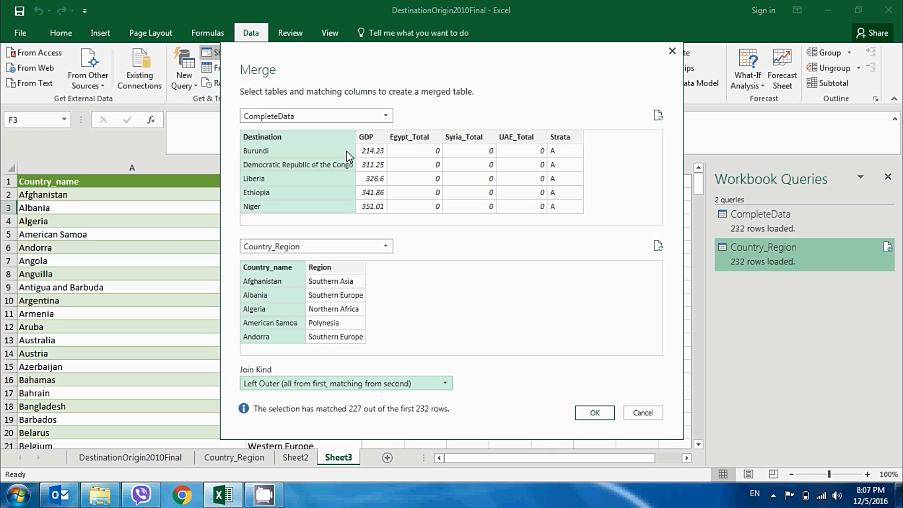
{"action": "mouse_move", "coordinate": [391, 410]}
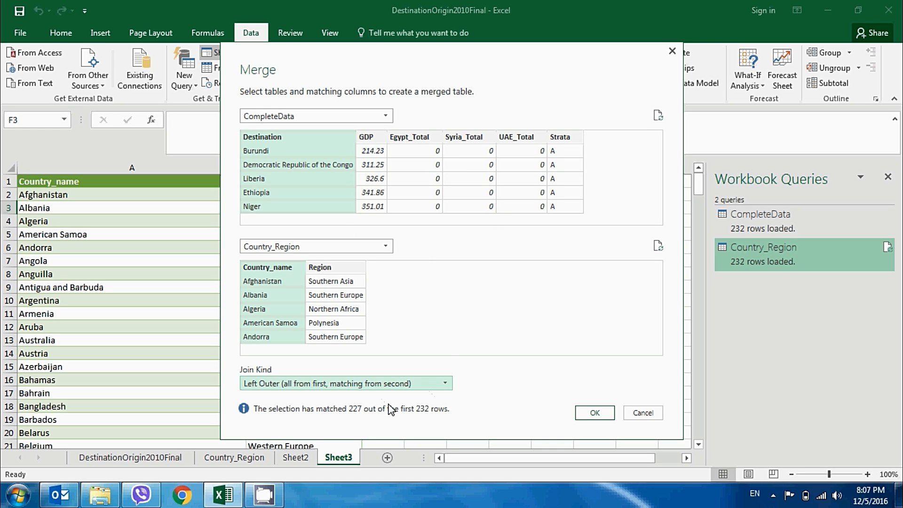
{"action": "mouse_move", "coordinate": [278, 393]}
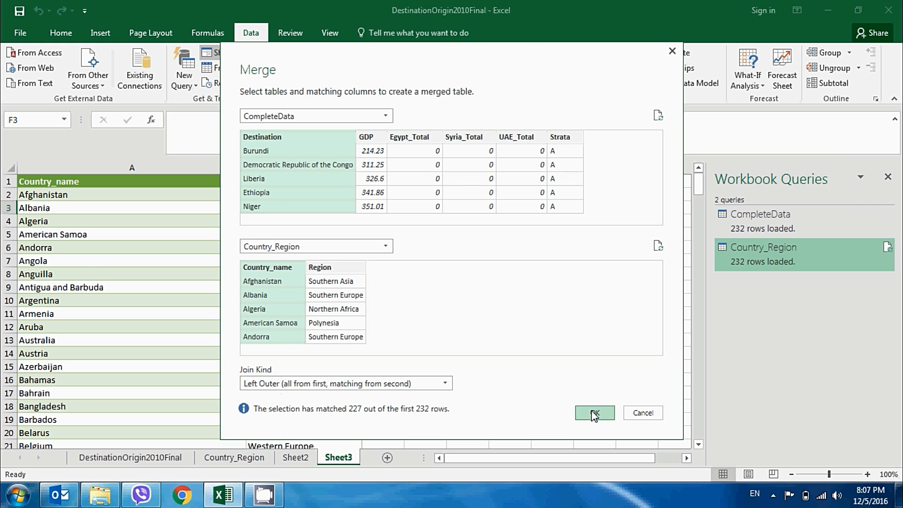
Confirm the merge and expand NewColumn to Region only, giving NewColumn.Region.
{"action": "left_click", "coordinate": [594, 413]}
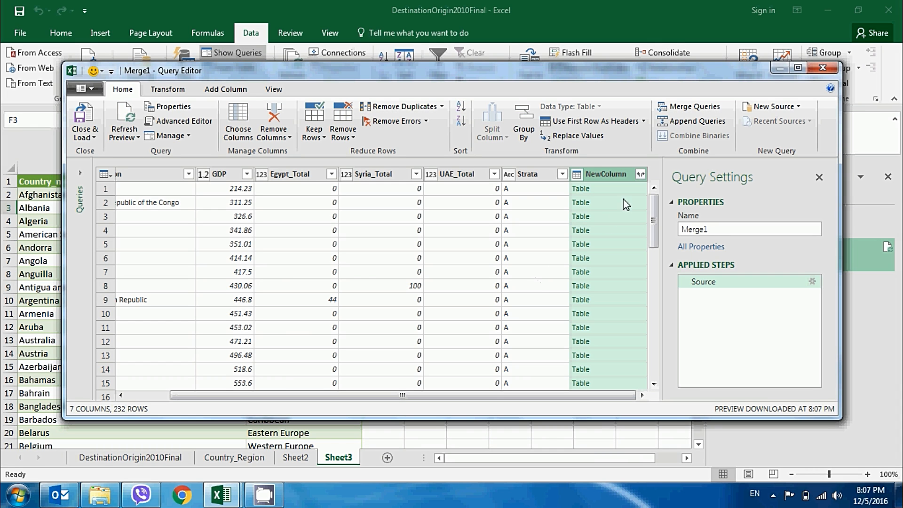
{"action": "mouse_move", "coordinate": [641, 181]}
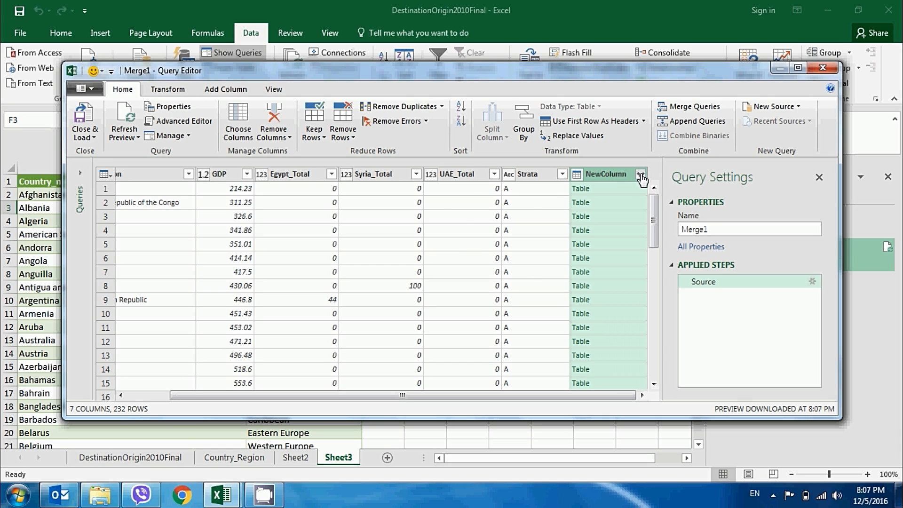
{"action": "left_click", "coordinate": [641, 174]}
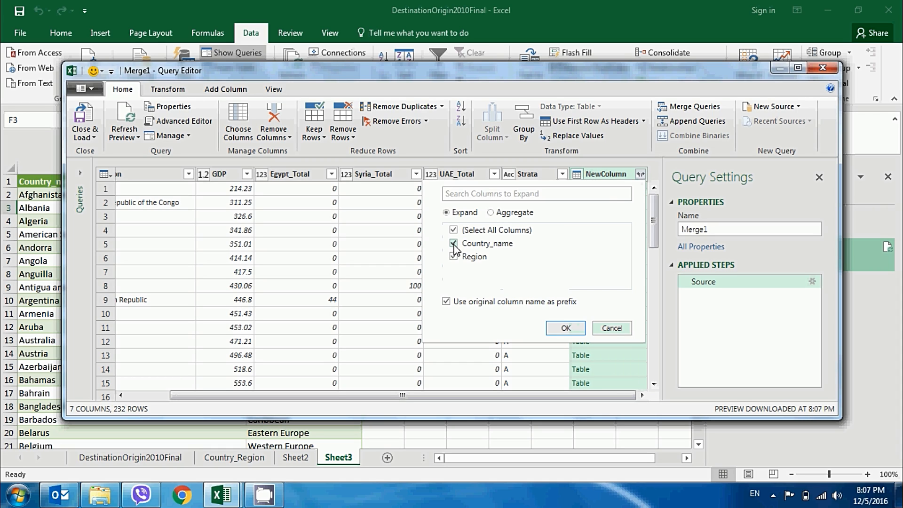
{"action": "left_click", "coordinate": [454, 256]}
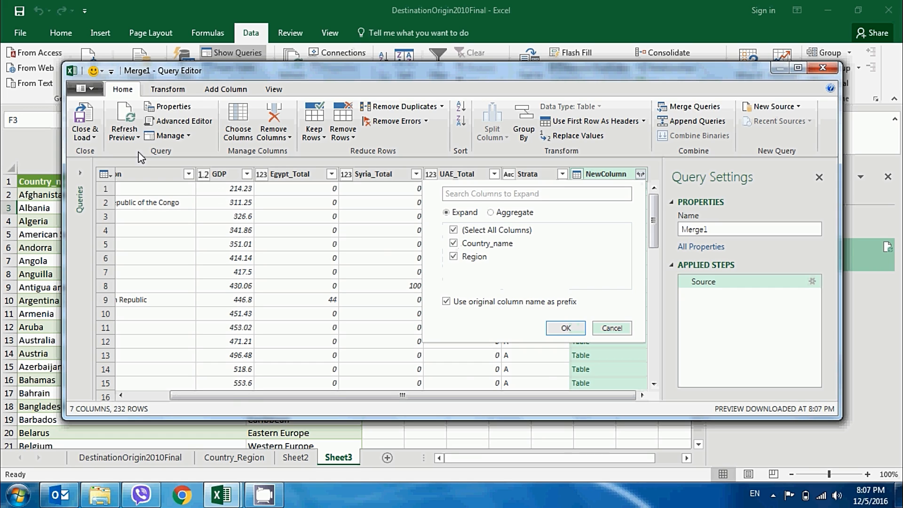
{"action": "left_click", "coordinate": [565, 328]}
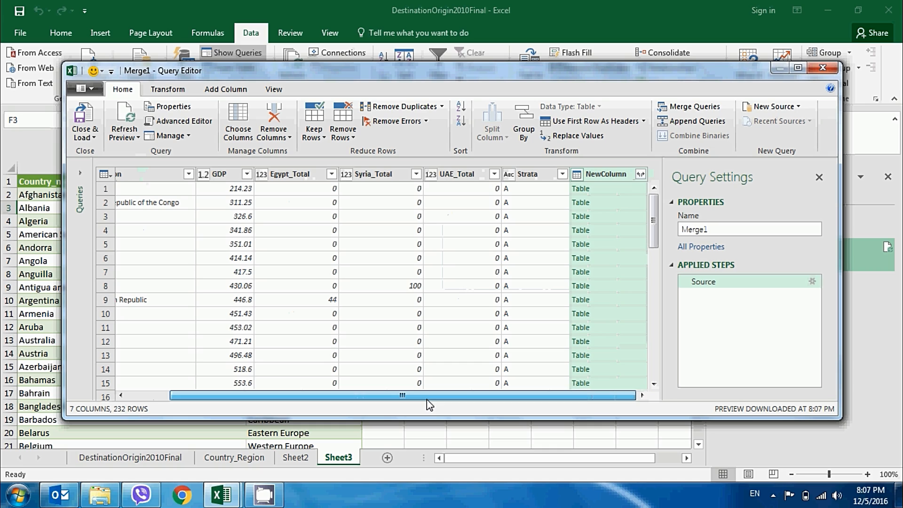
{"action": "left_click", "coordinate": [640, 174]}
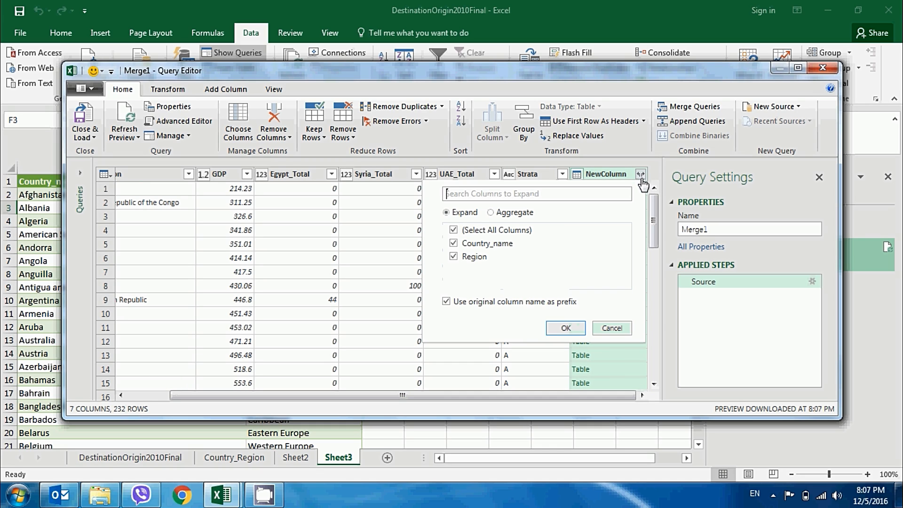
{"action": "left_click", "coordinate": [453, 243]}
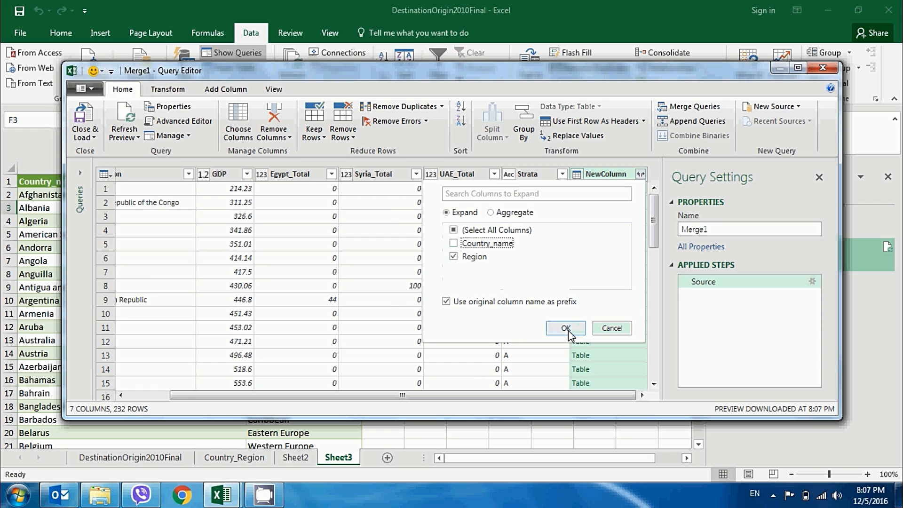
{"action": "left_click", "coordinate": [565, 328]}
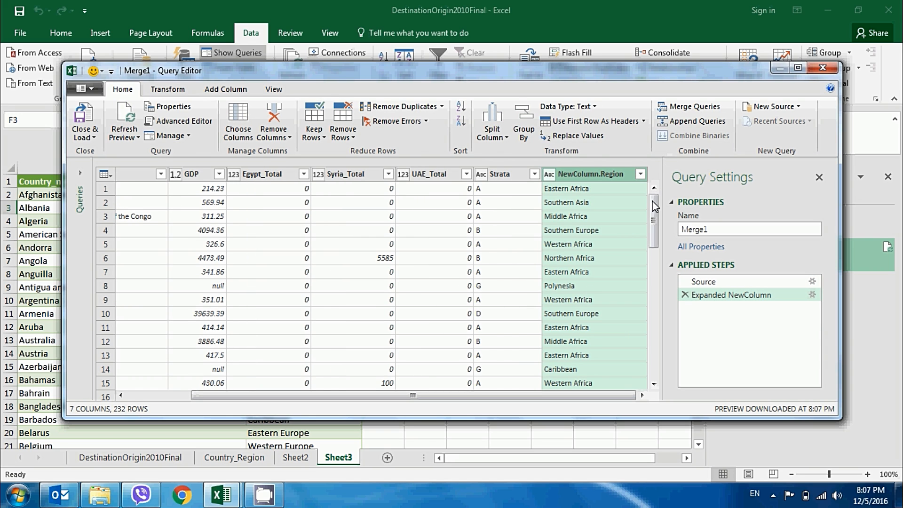
{"action": "scroll", "scroll_direction": "down", "scroll_amount": 3}
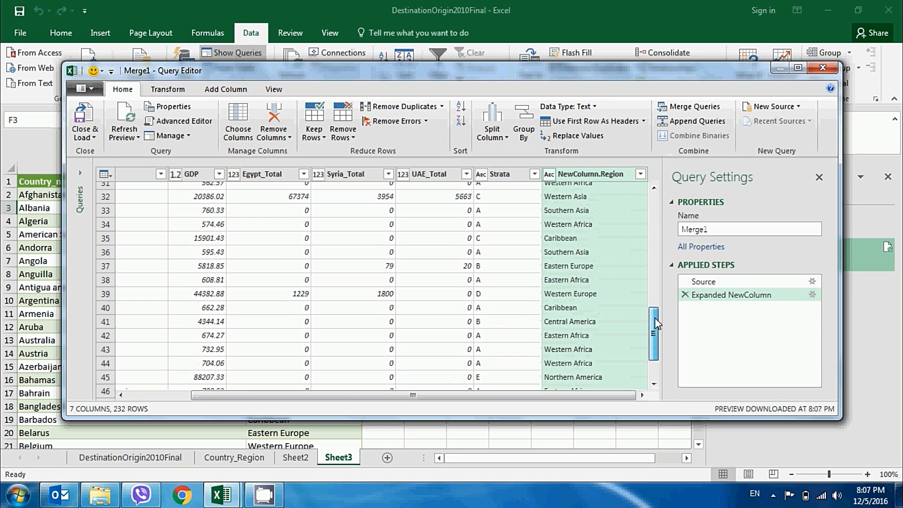
{"action": "scroll", "scroll_direction": "down", "scroll_amount": 3}
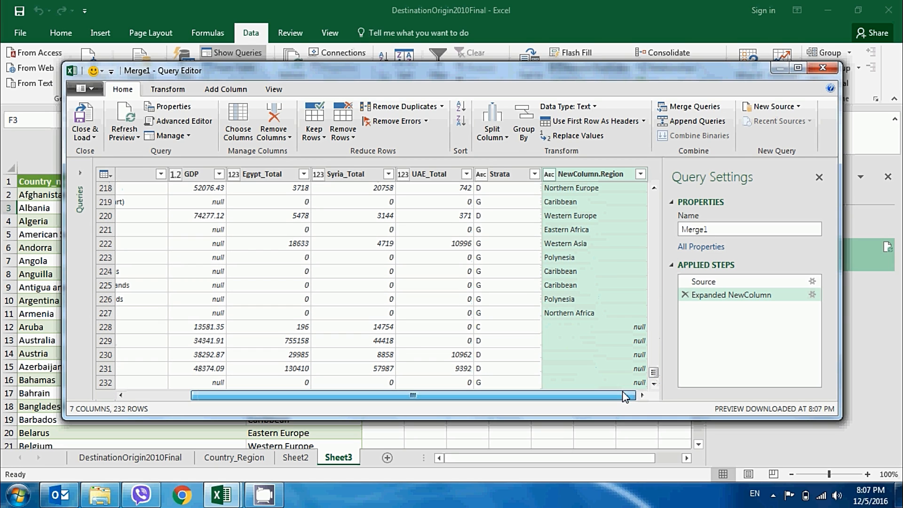
{"action": "scroll", "scroll_direction": "down", "scroll_amount": 3}
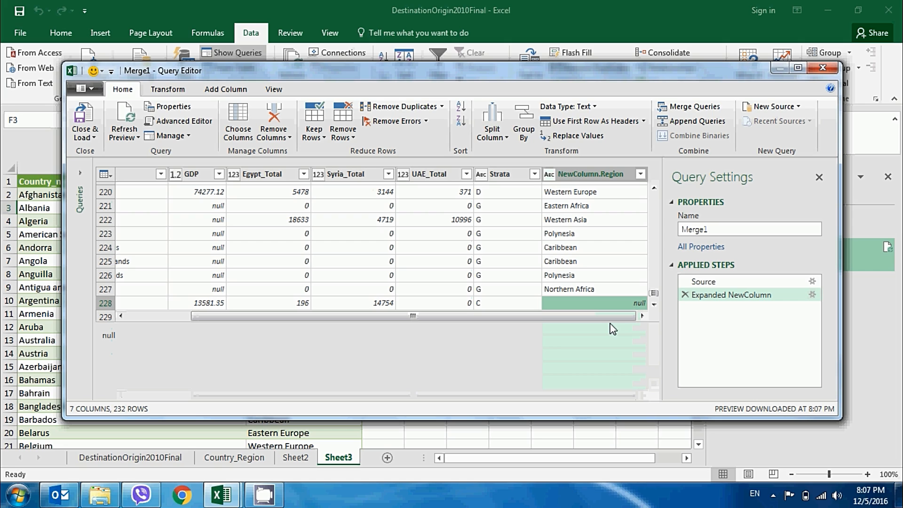
{"action": "scroll", "scroll_direction": "down", "scroll_amount": 3}
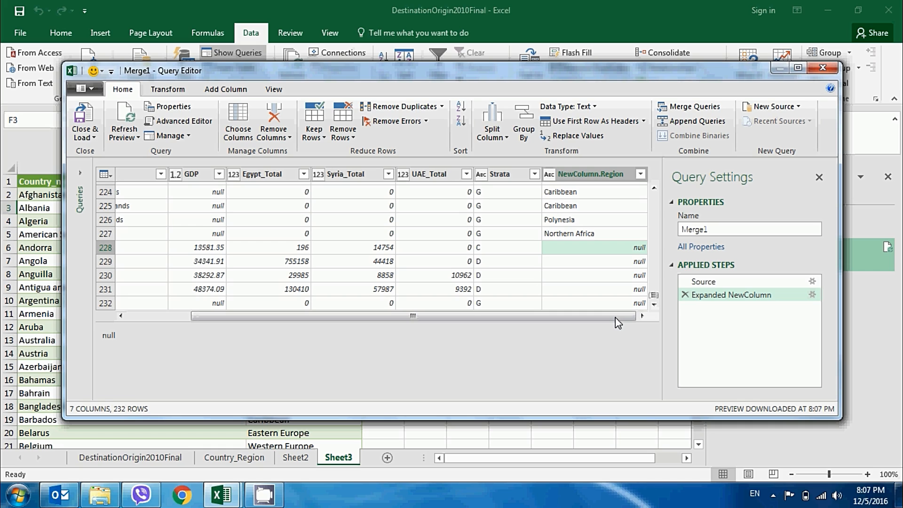
{"action": "mouse_move", "coordinate": [626, 321]}
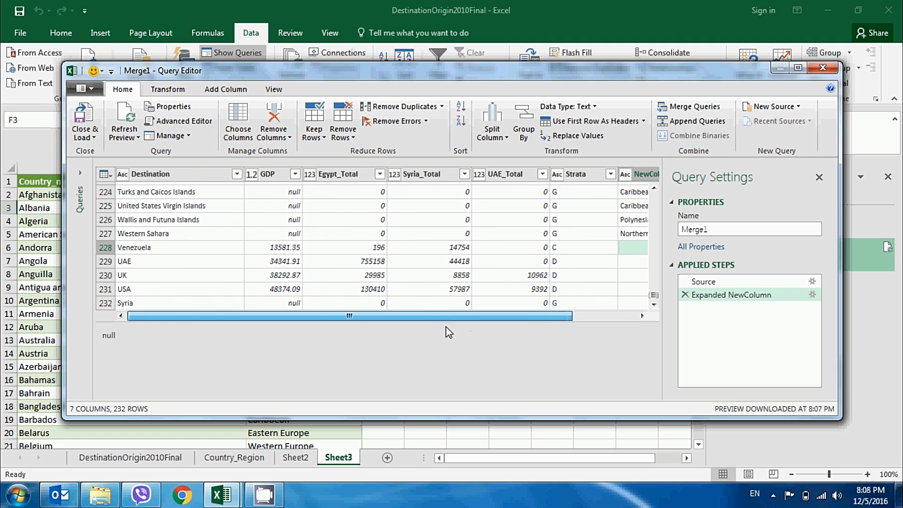
{"action": "mouse_move", "coordinate": [186, 255]}
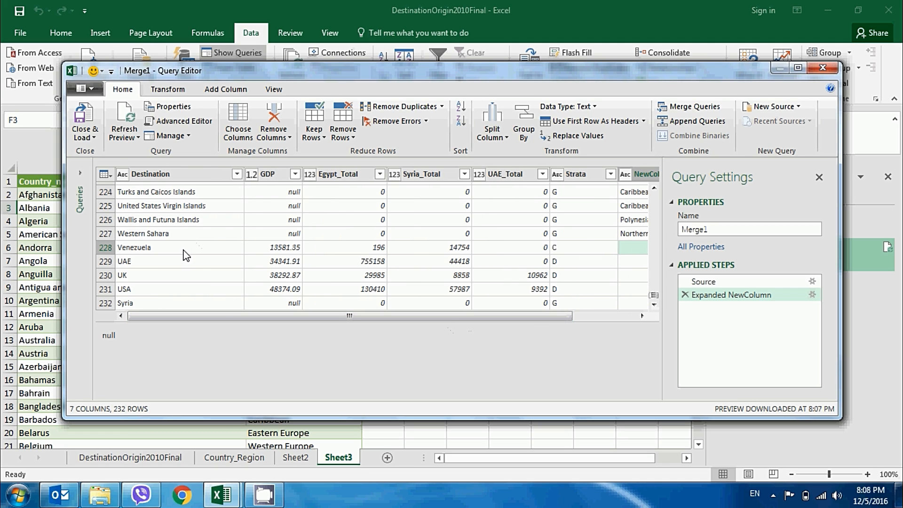
{"action": "mouse_move", "coordinate": [148, 256]}
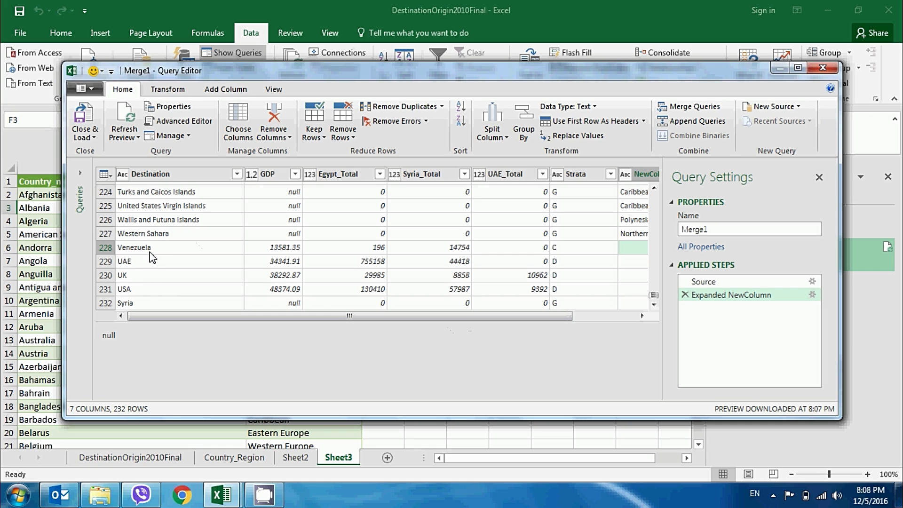
{"action": "mouse_move", "coordinate": [130, 297]}
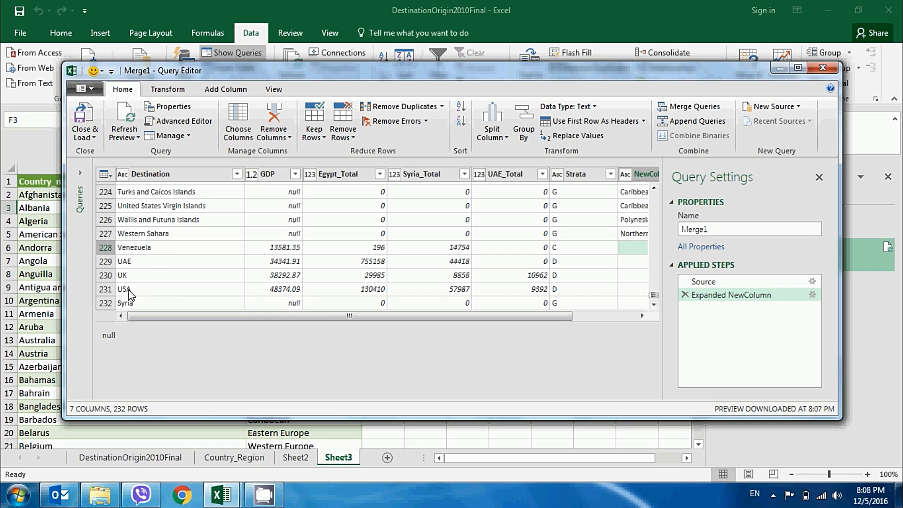
{"action": "mouse_move", "coordinate": [84, 118]}
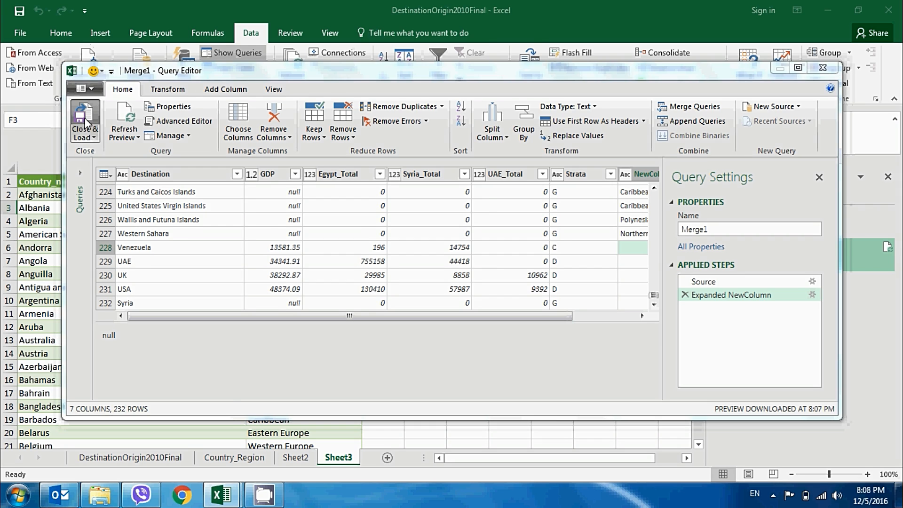
Load Merge1 to Sheet4, then inspect United Arab Emirates and United States of America.
{"action": "left_click", "coordinate": [84, 119]}
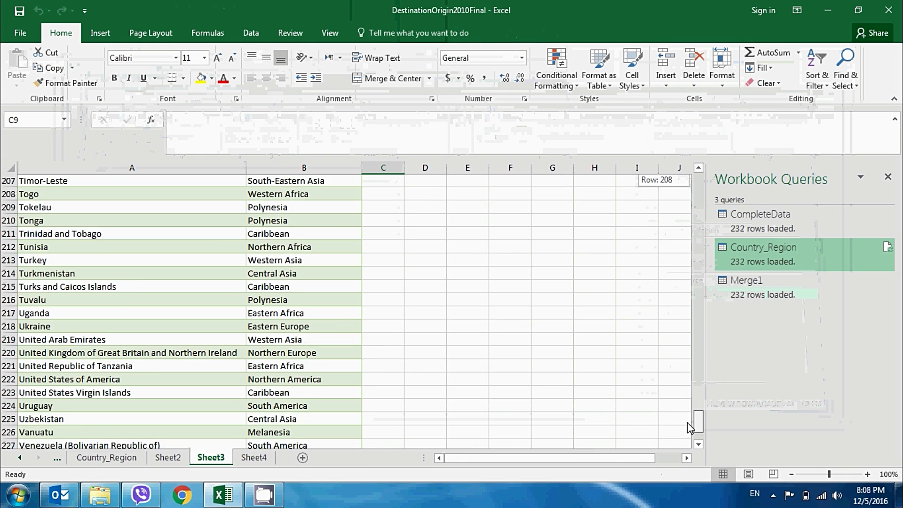
{"action": "scroll", "scroll_direction": "down", "scroll_amount": 3}
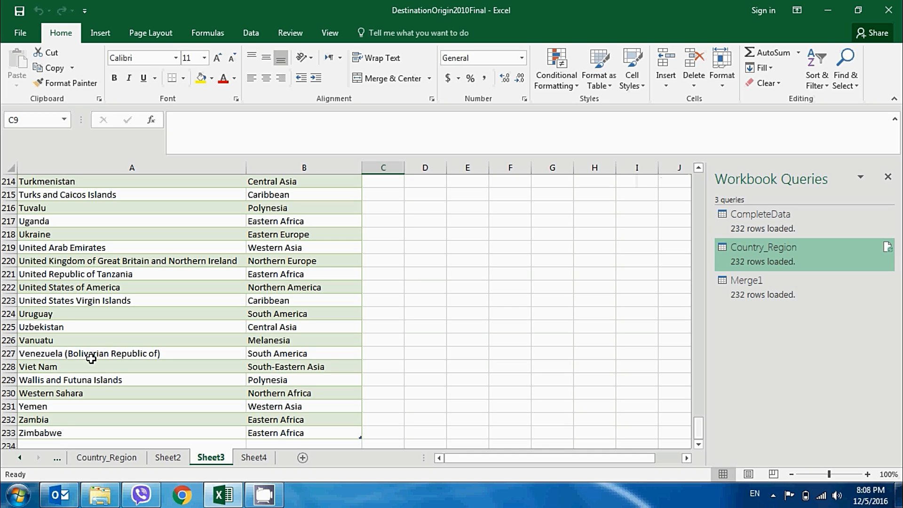
{"action": "mouse_move", "coordinate": [84, 265]}
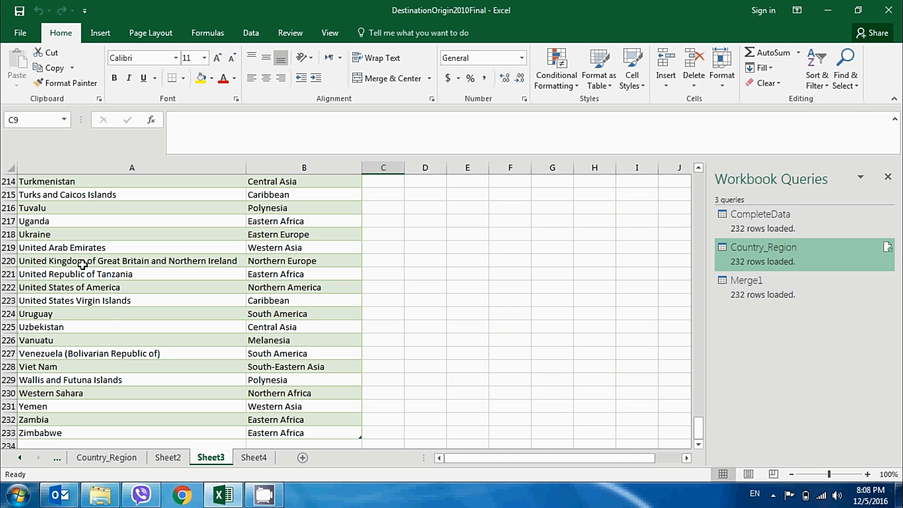
{"action": "mouse_move", "coordinate": [104, 255]}
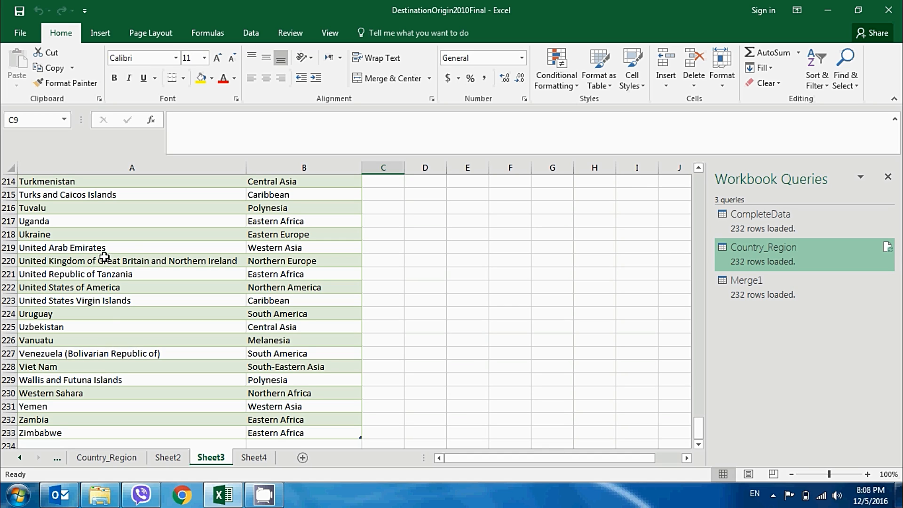
{"action": "left_click", "coordinate": [61, 247]}
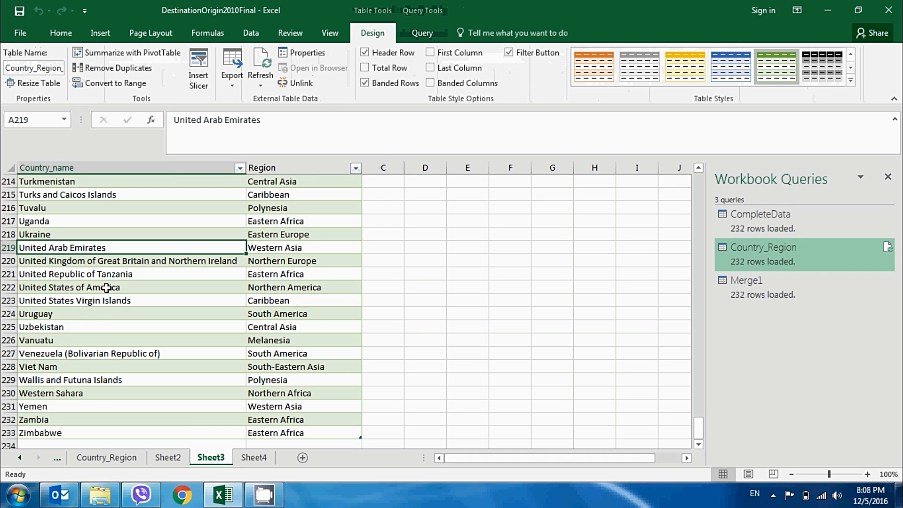
{"action": "left_click", "coordinate": [68, 286]}
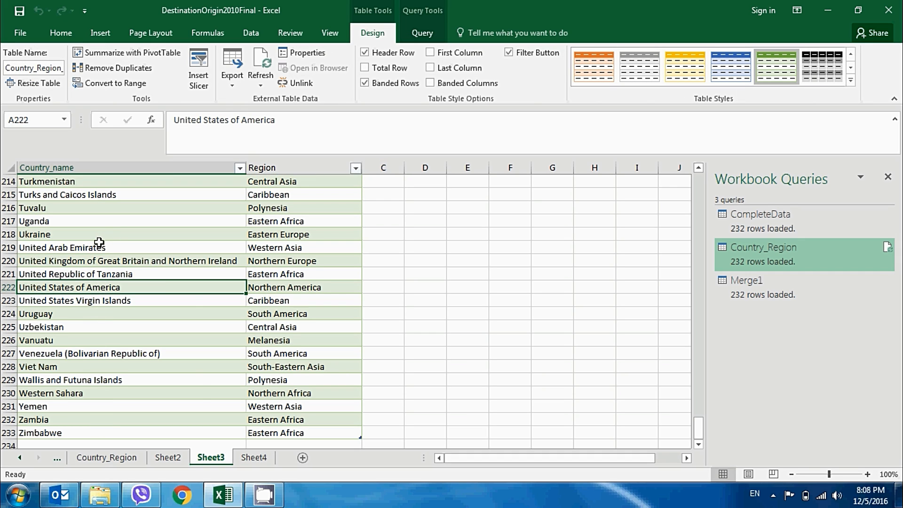
{"action": "mouse_move", "coordinate": [553, 260]}
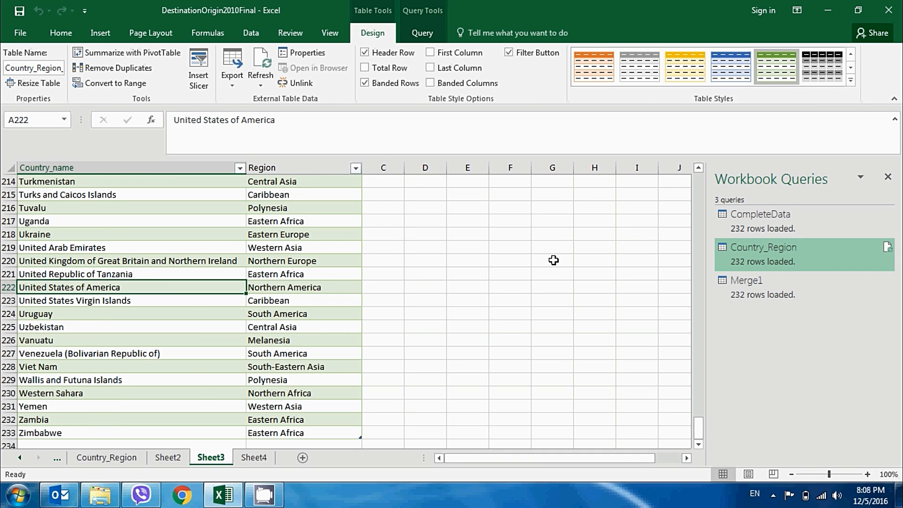
{"action": "left_click", "coordinate": [747, 280]}
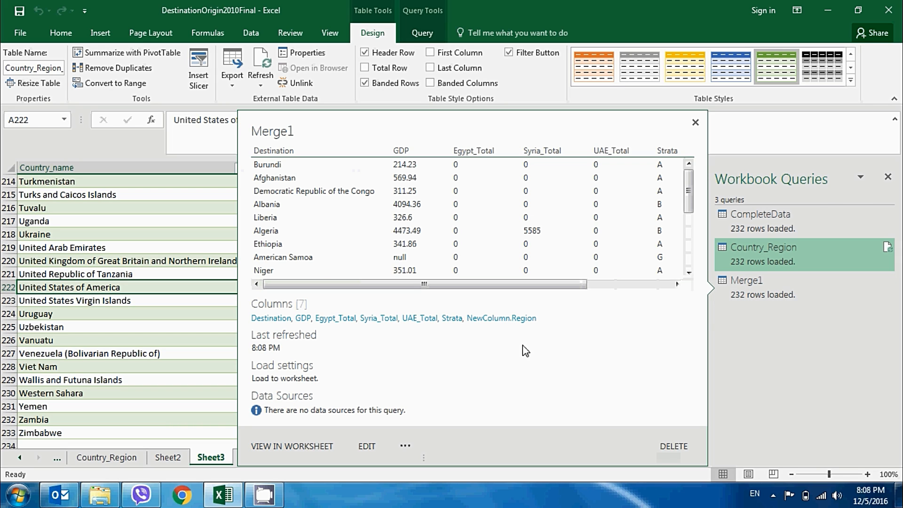
{"action": "left_click", "coordinate": [695, 123]}
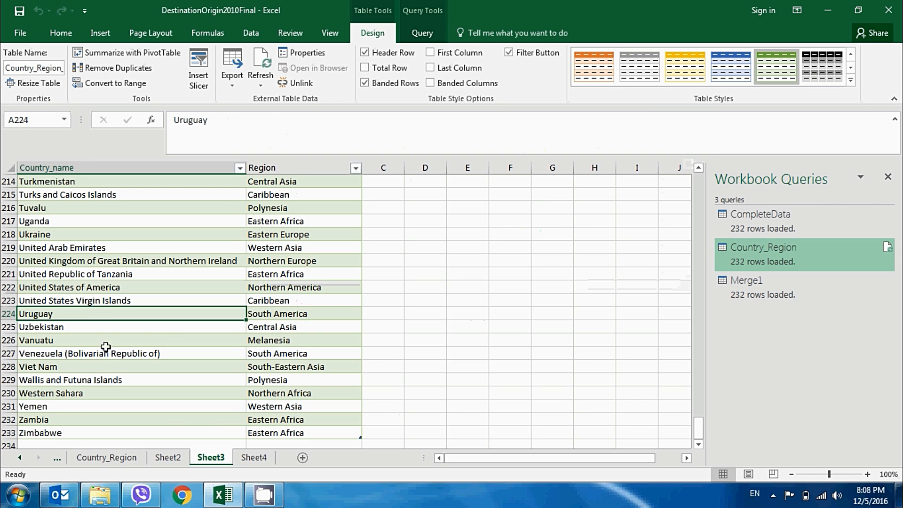
{"action": "left_click", "coordinate": [89, 353]}
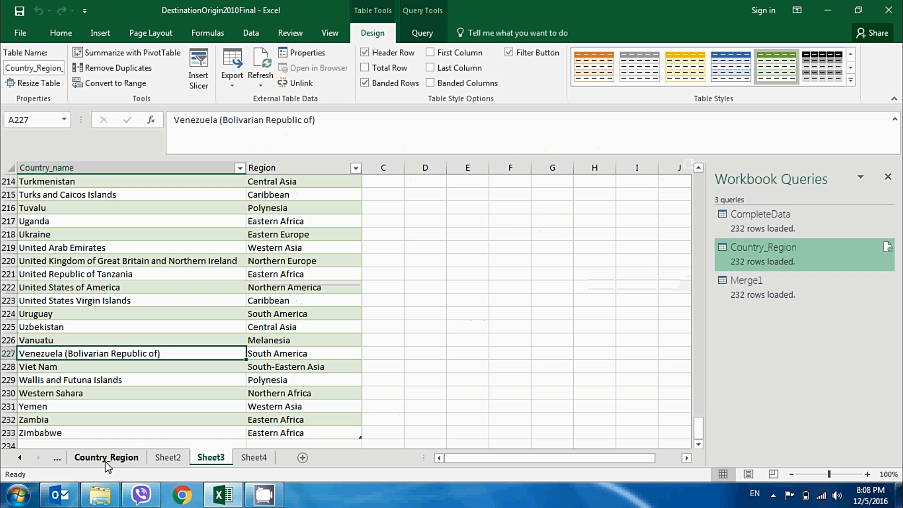
{"action": "left_click", "coordinate": [129, 457]}
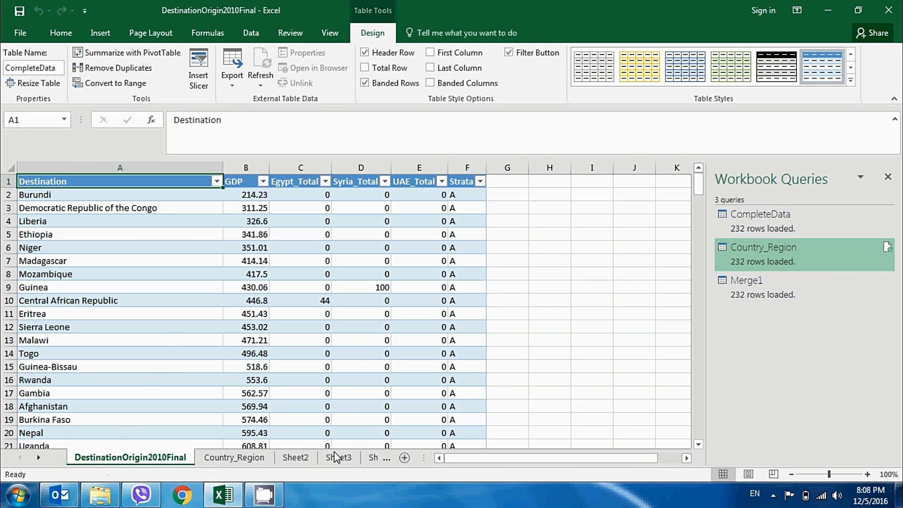
{"action": "left_click", "coordinate": [339, 458]}
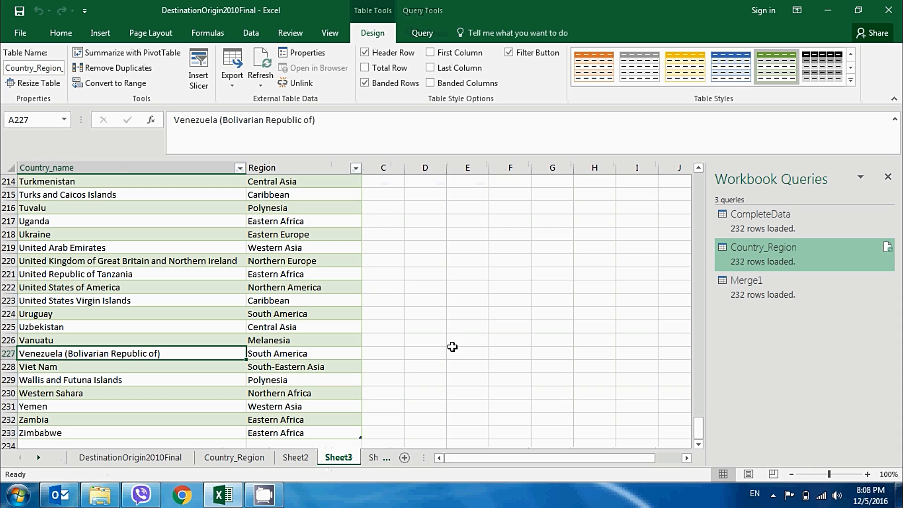